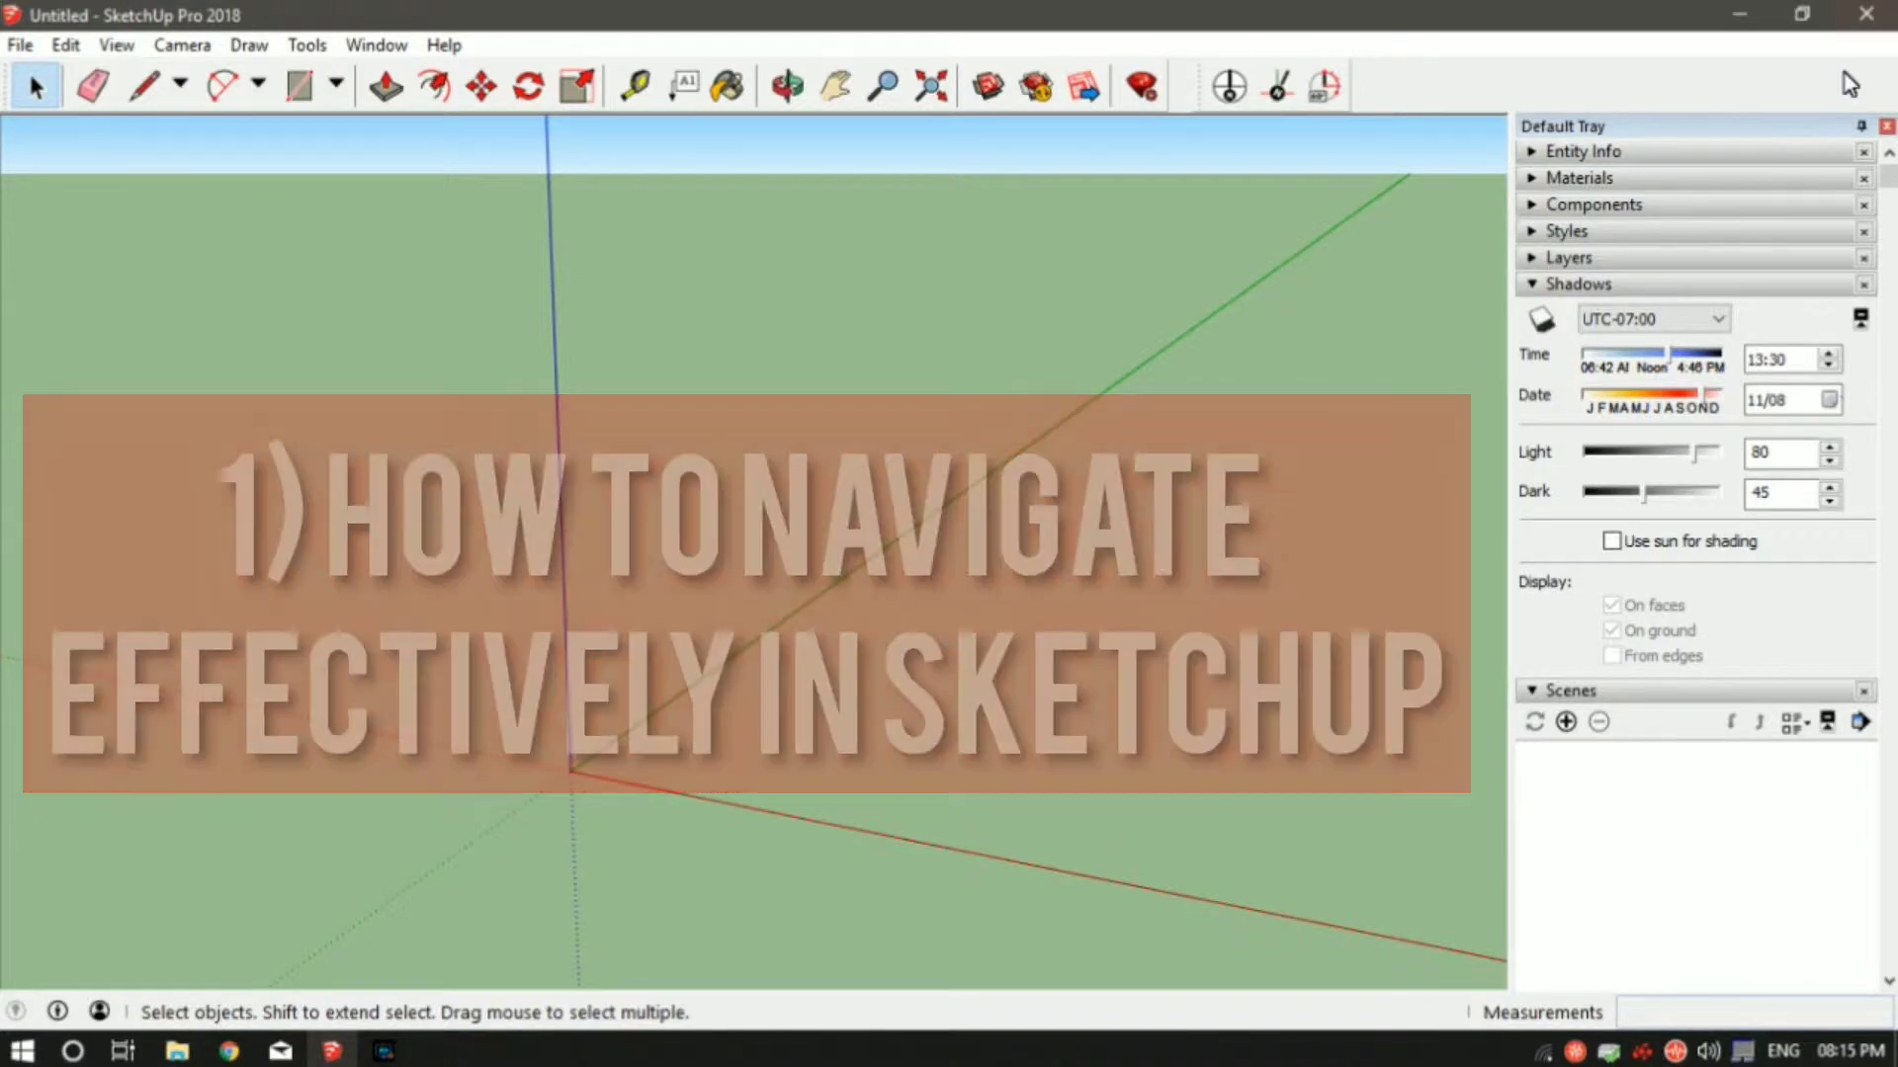
# Step: Draw a rectangle at the origin and push it up into a white box
pyautogui.click(93, 85)
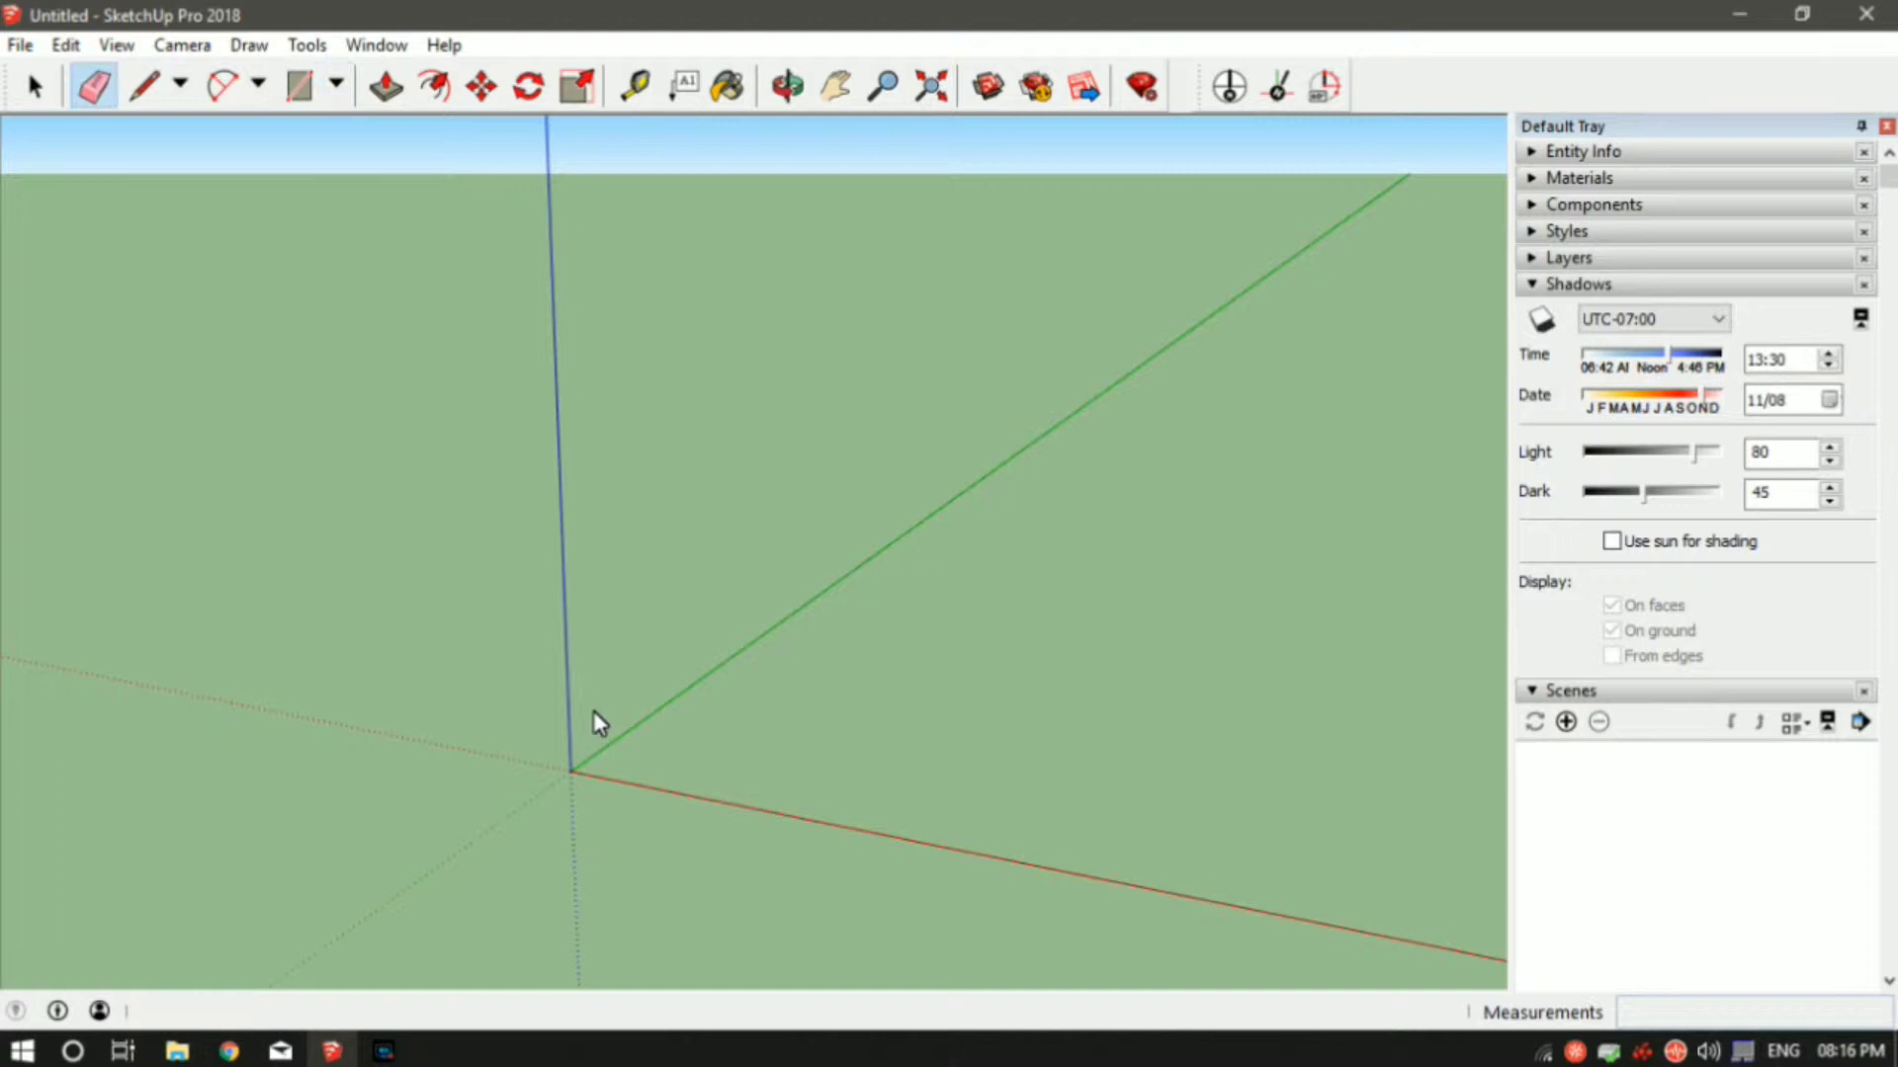
pyautogui.moveTo(569, 769); pyautogui.dragTo(981, 738)
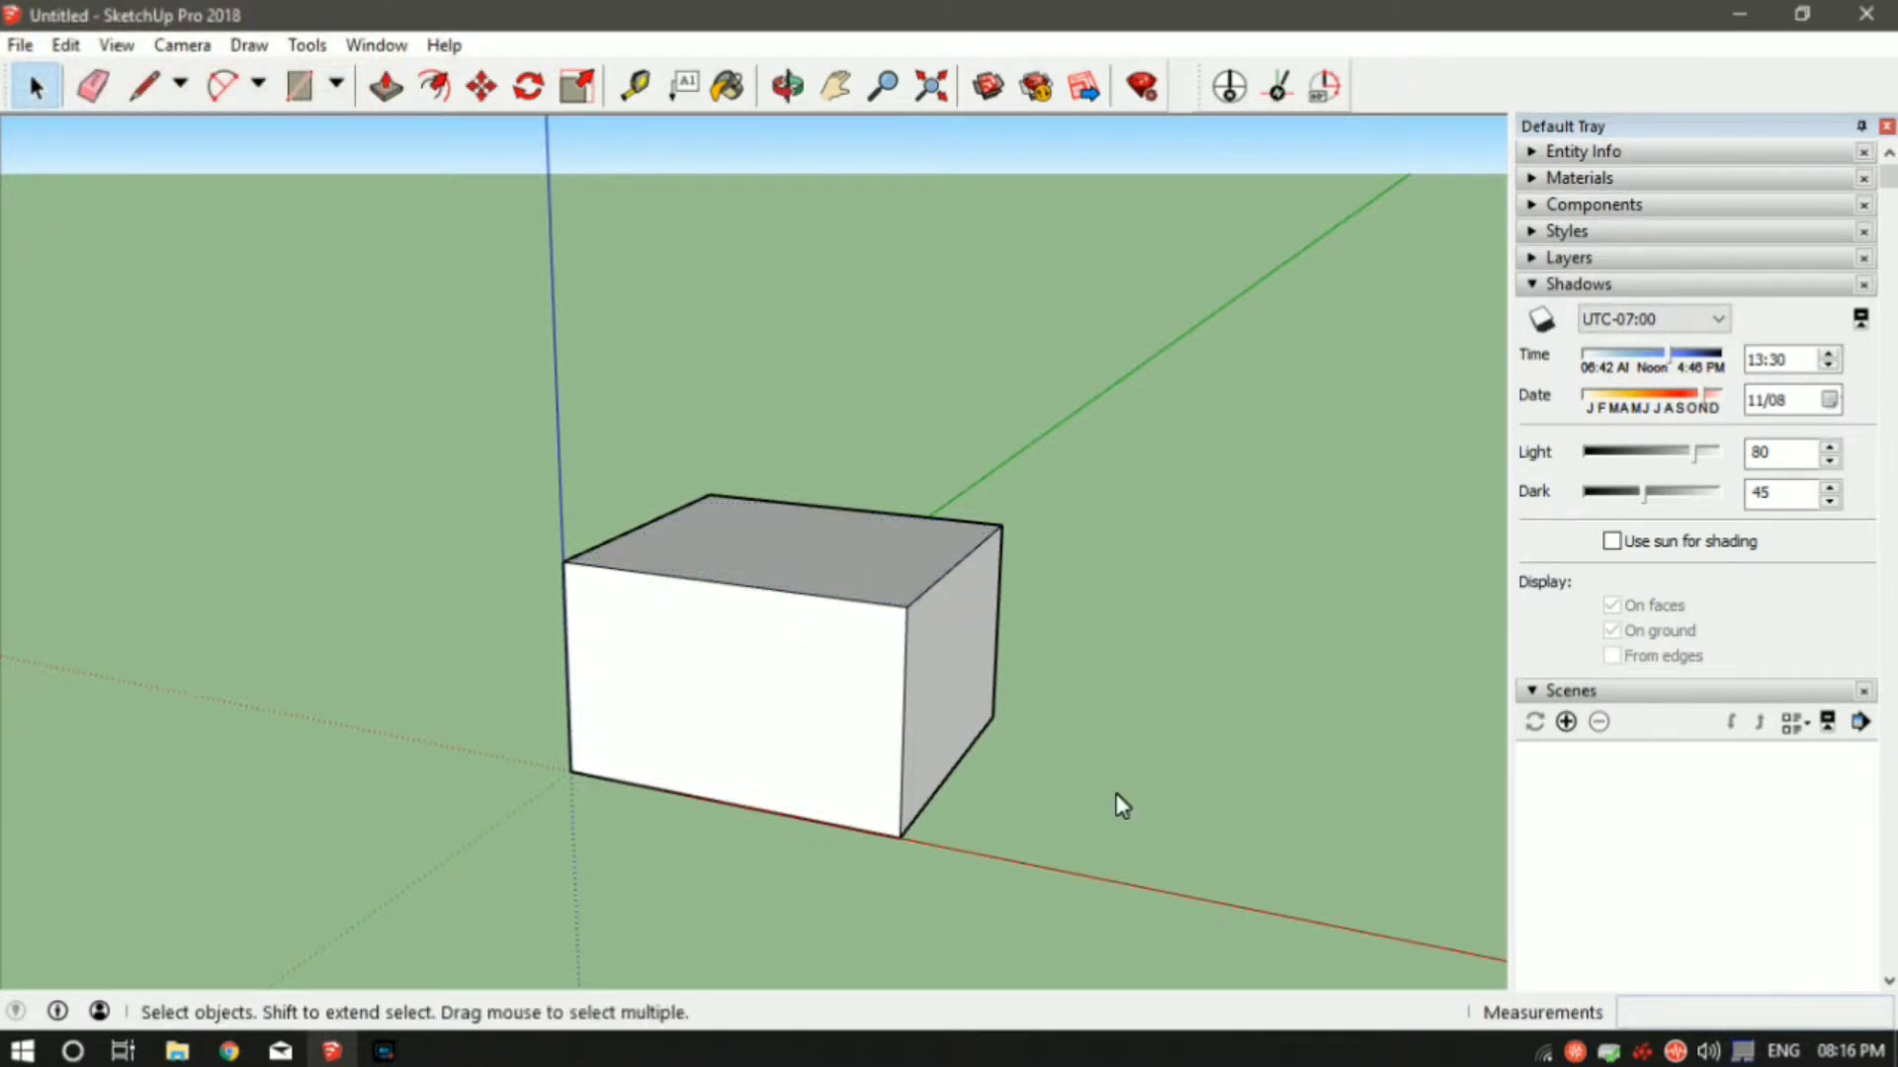
pyautogui.moveTo(874, 626)
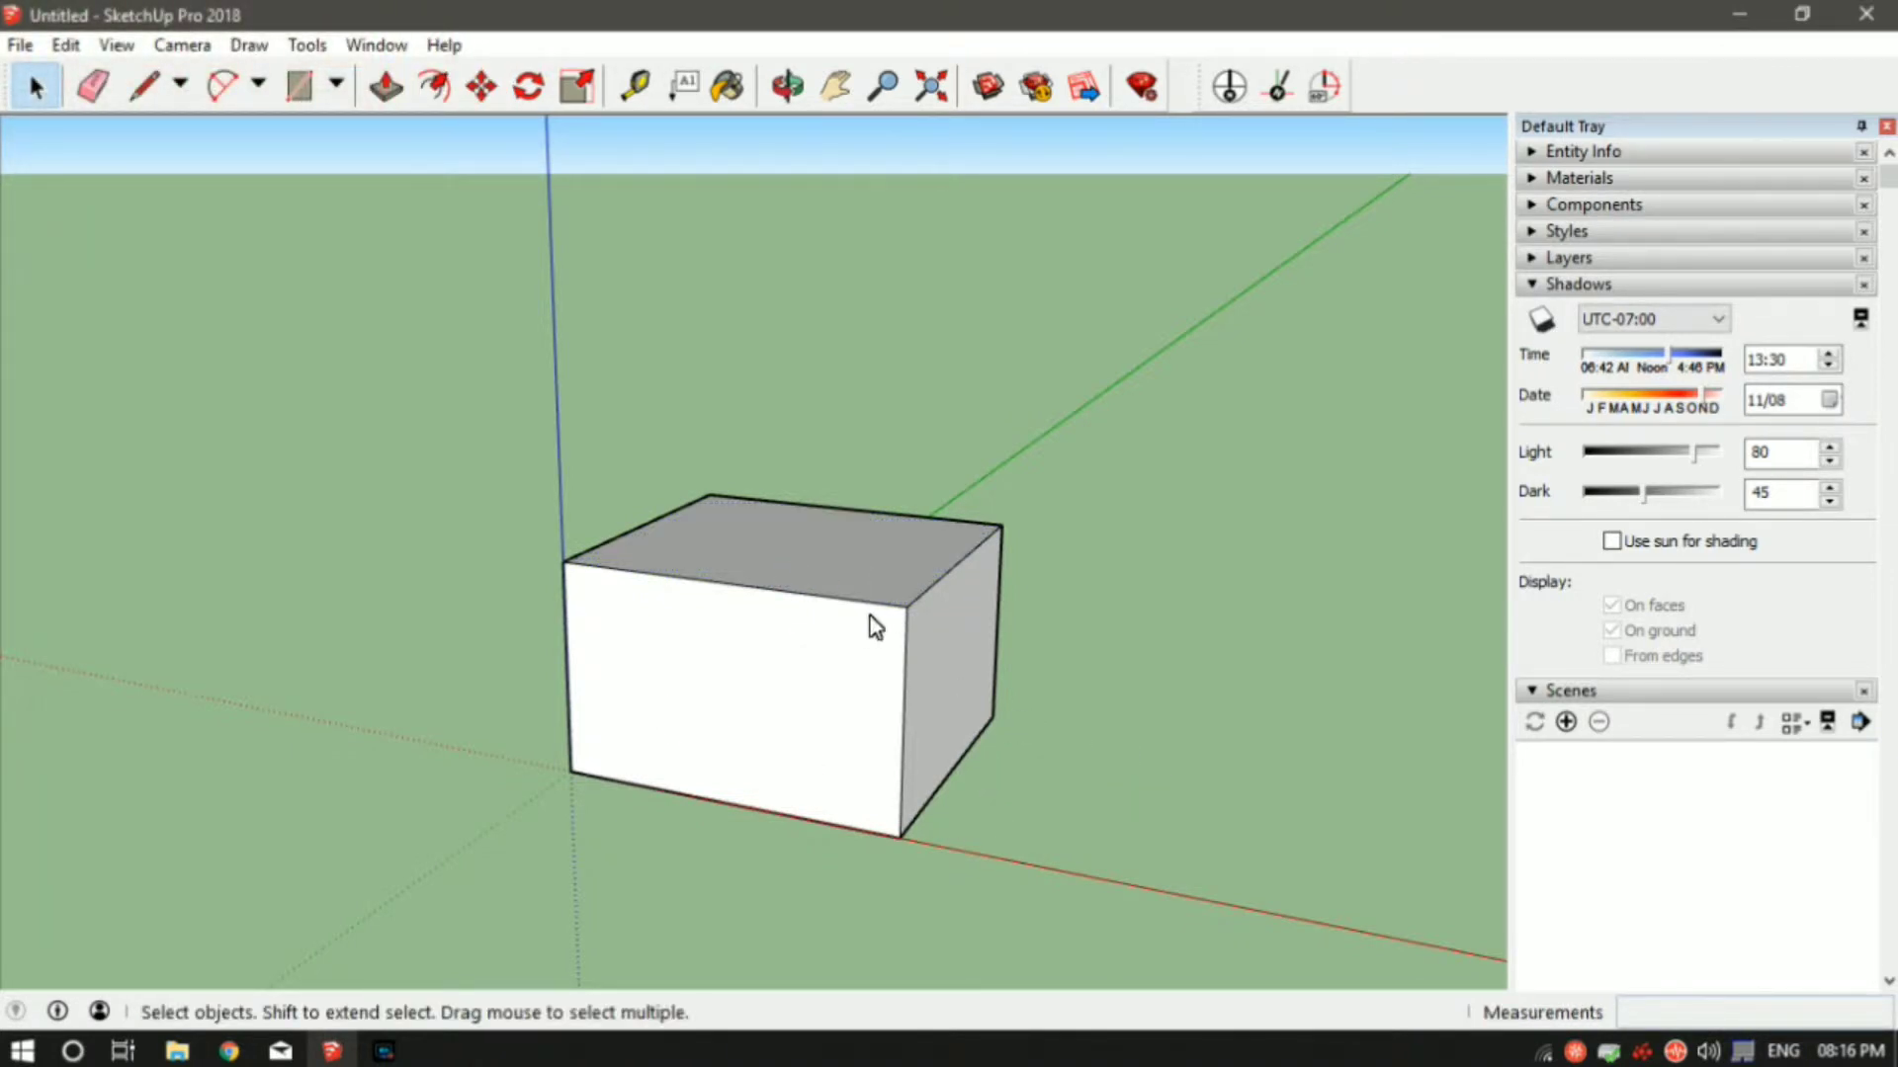
pyautogui.moveTo(855, 282)
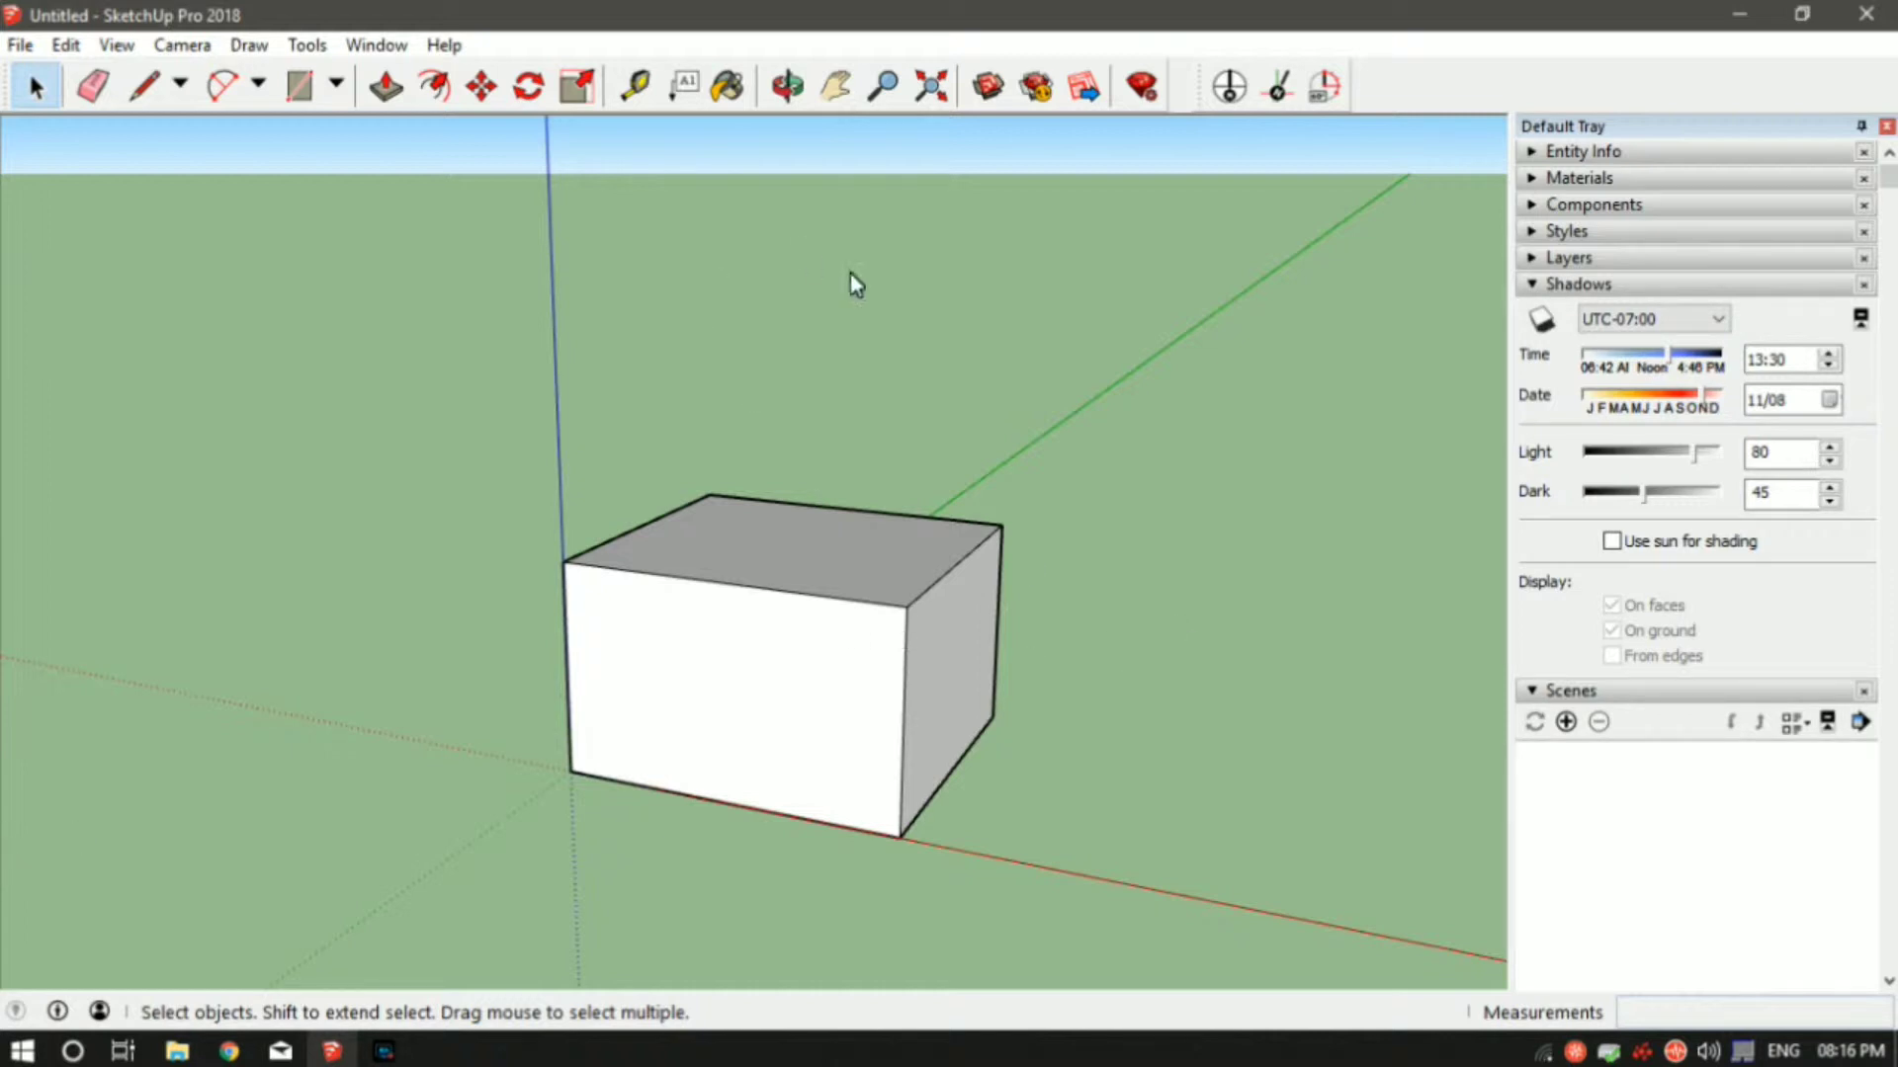
pyautogui.moveTo(789, 85)
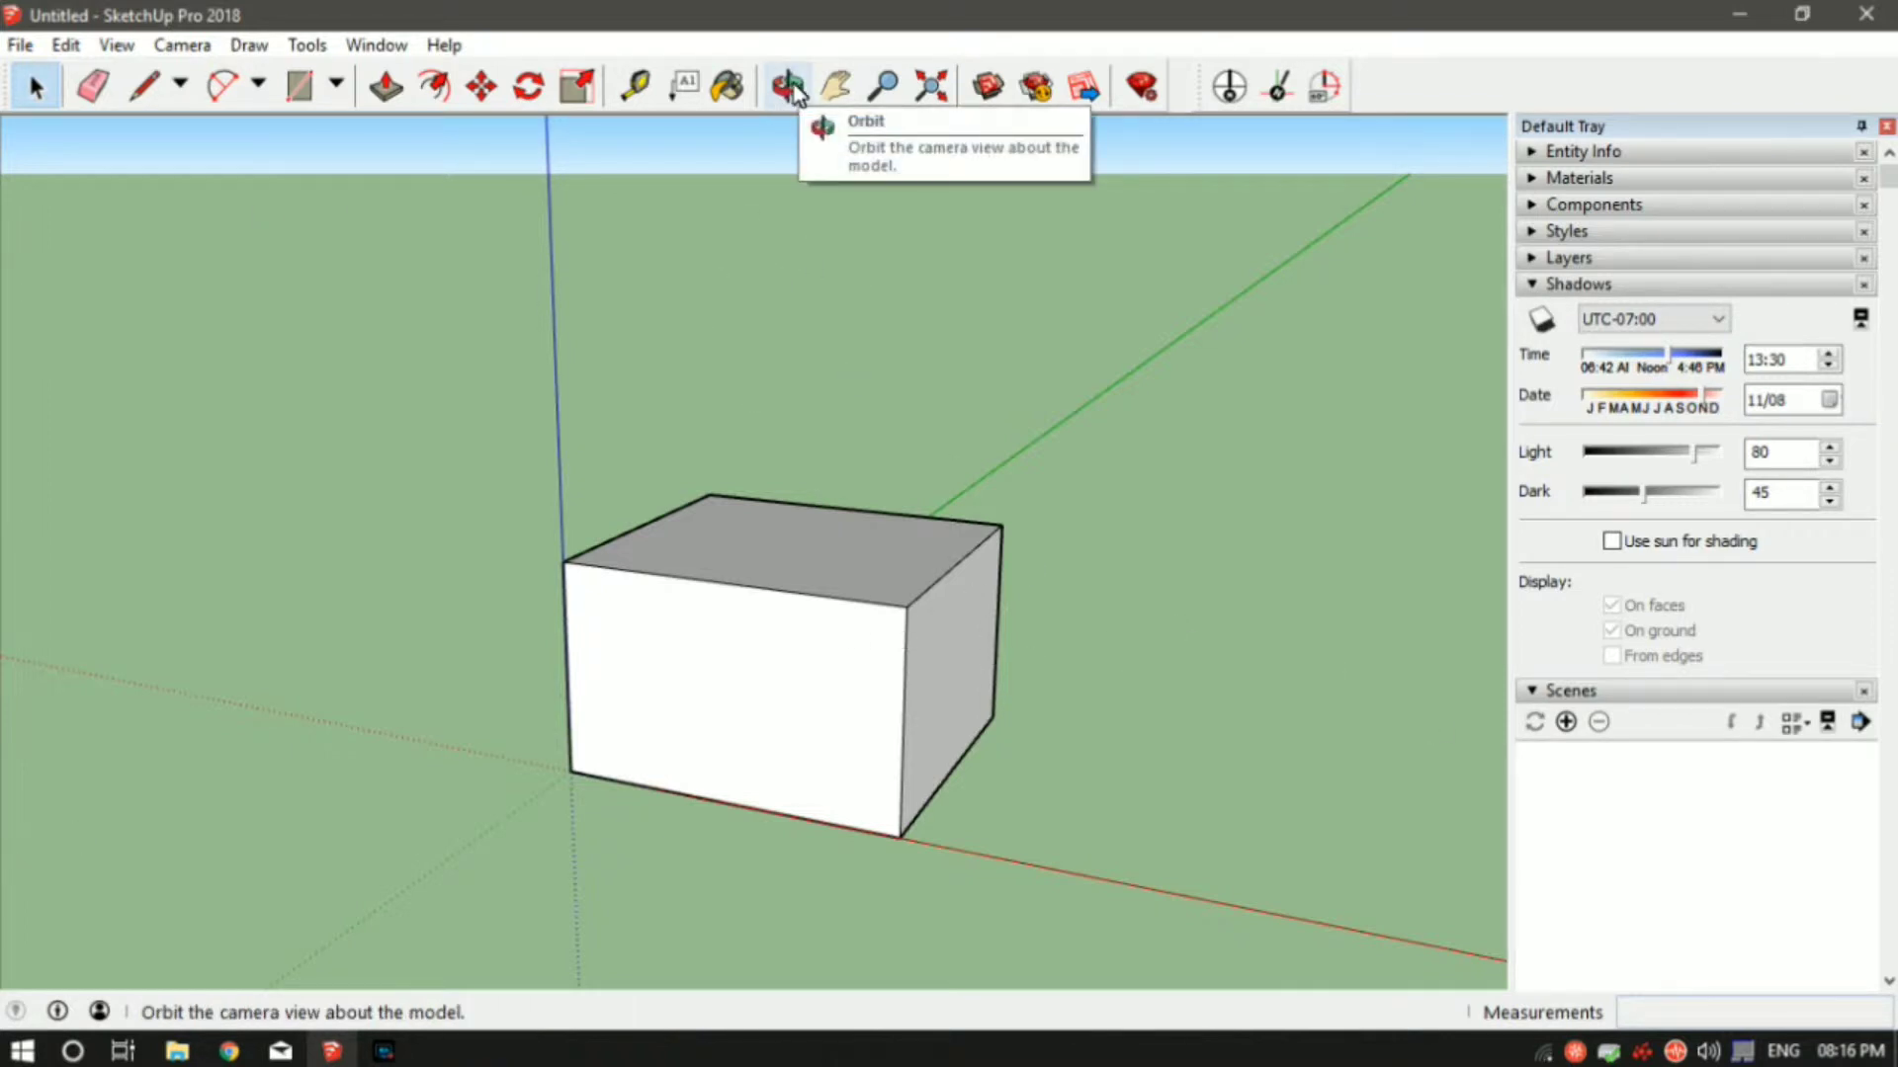
# Step: Orbit the box from below, level, around its sides, and down from above
pyautogui.click(786, 85)
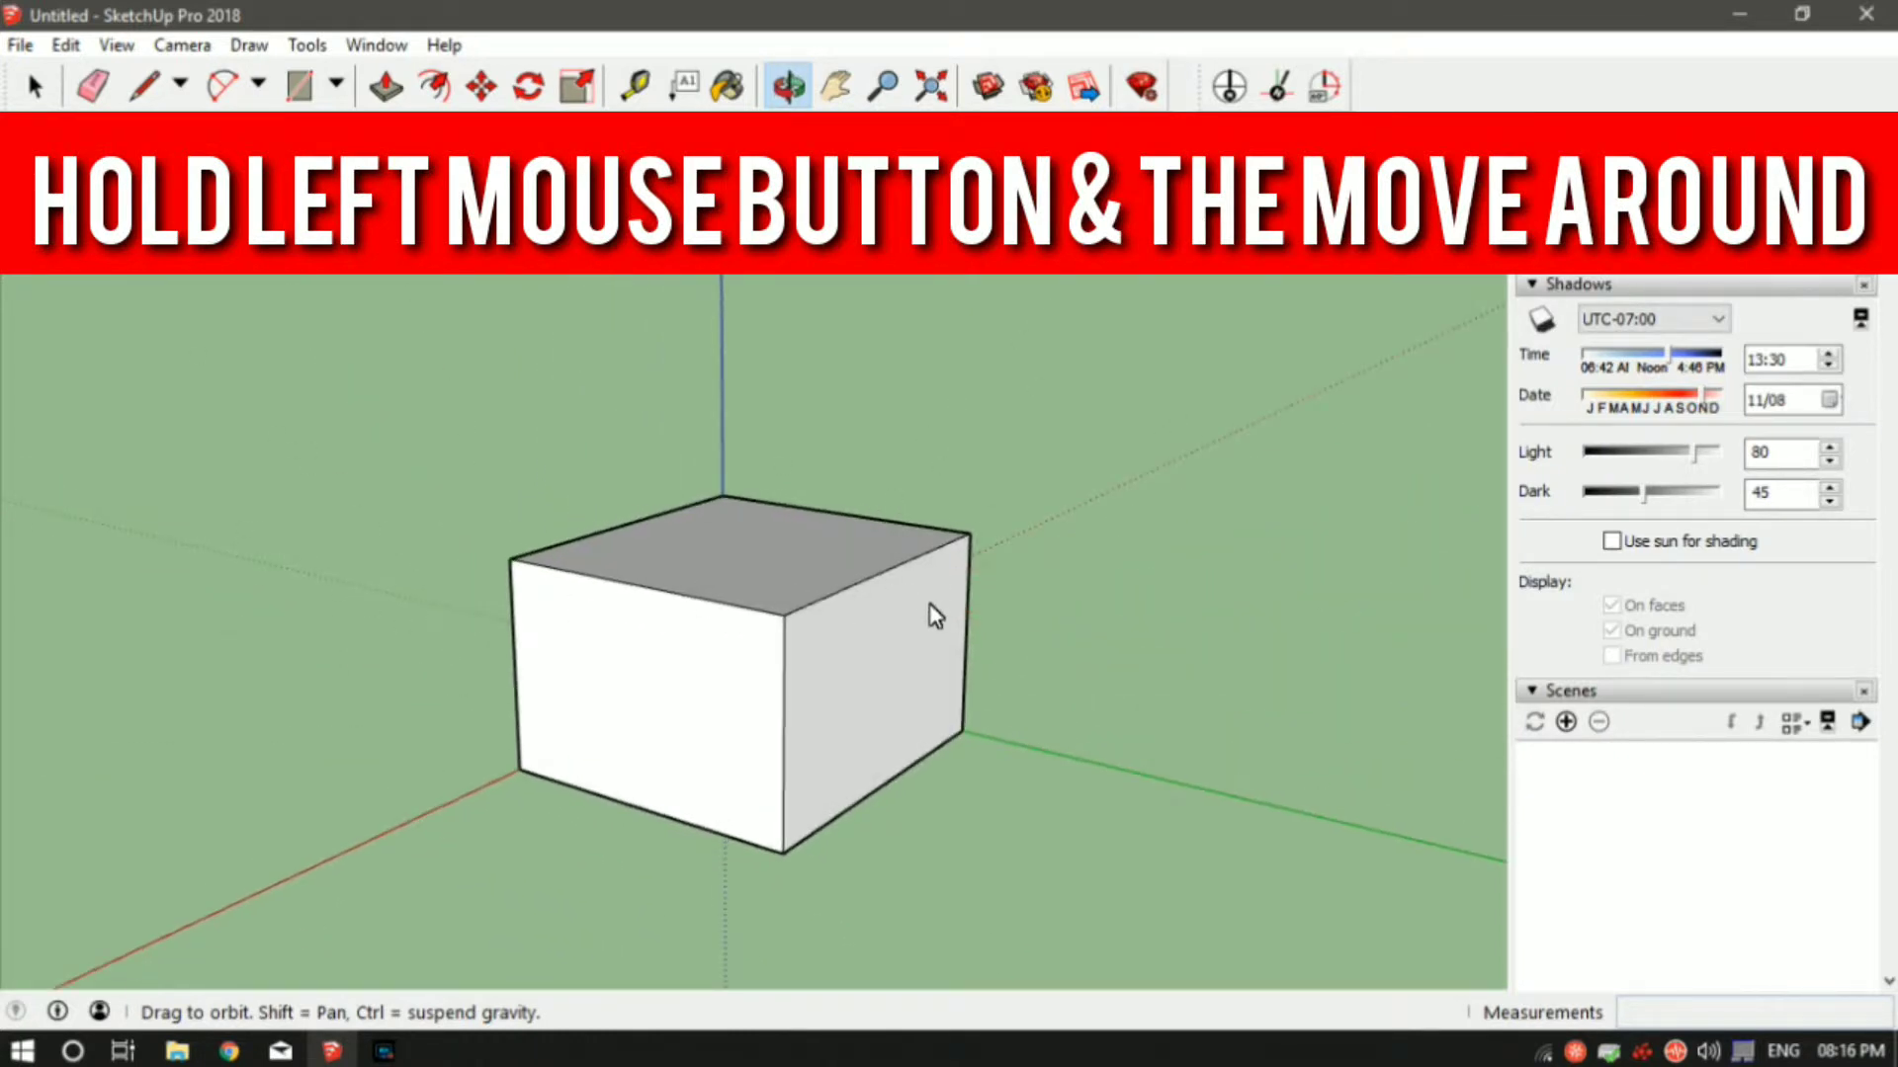
pyautogui.moveTo(932, 614); pyautogui.dragTo(805, 457)
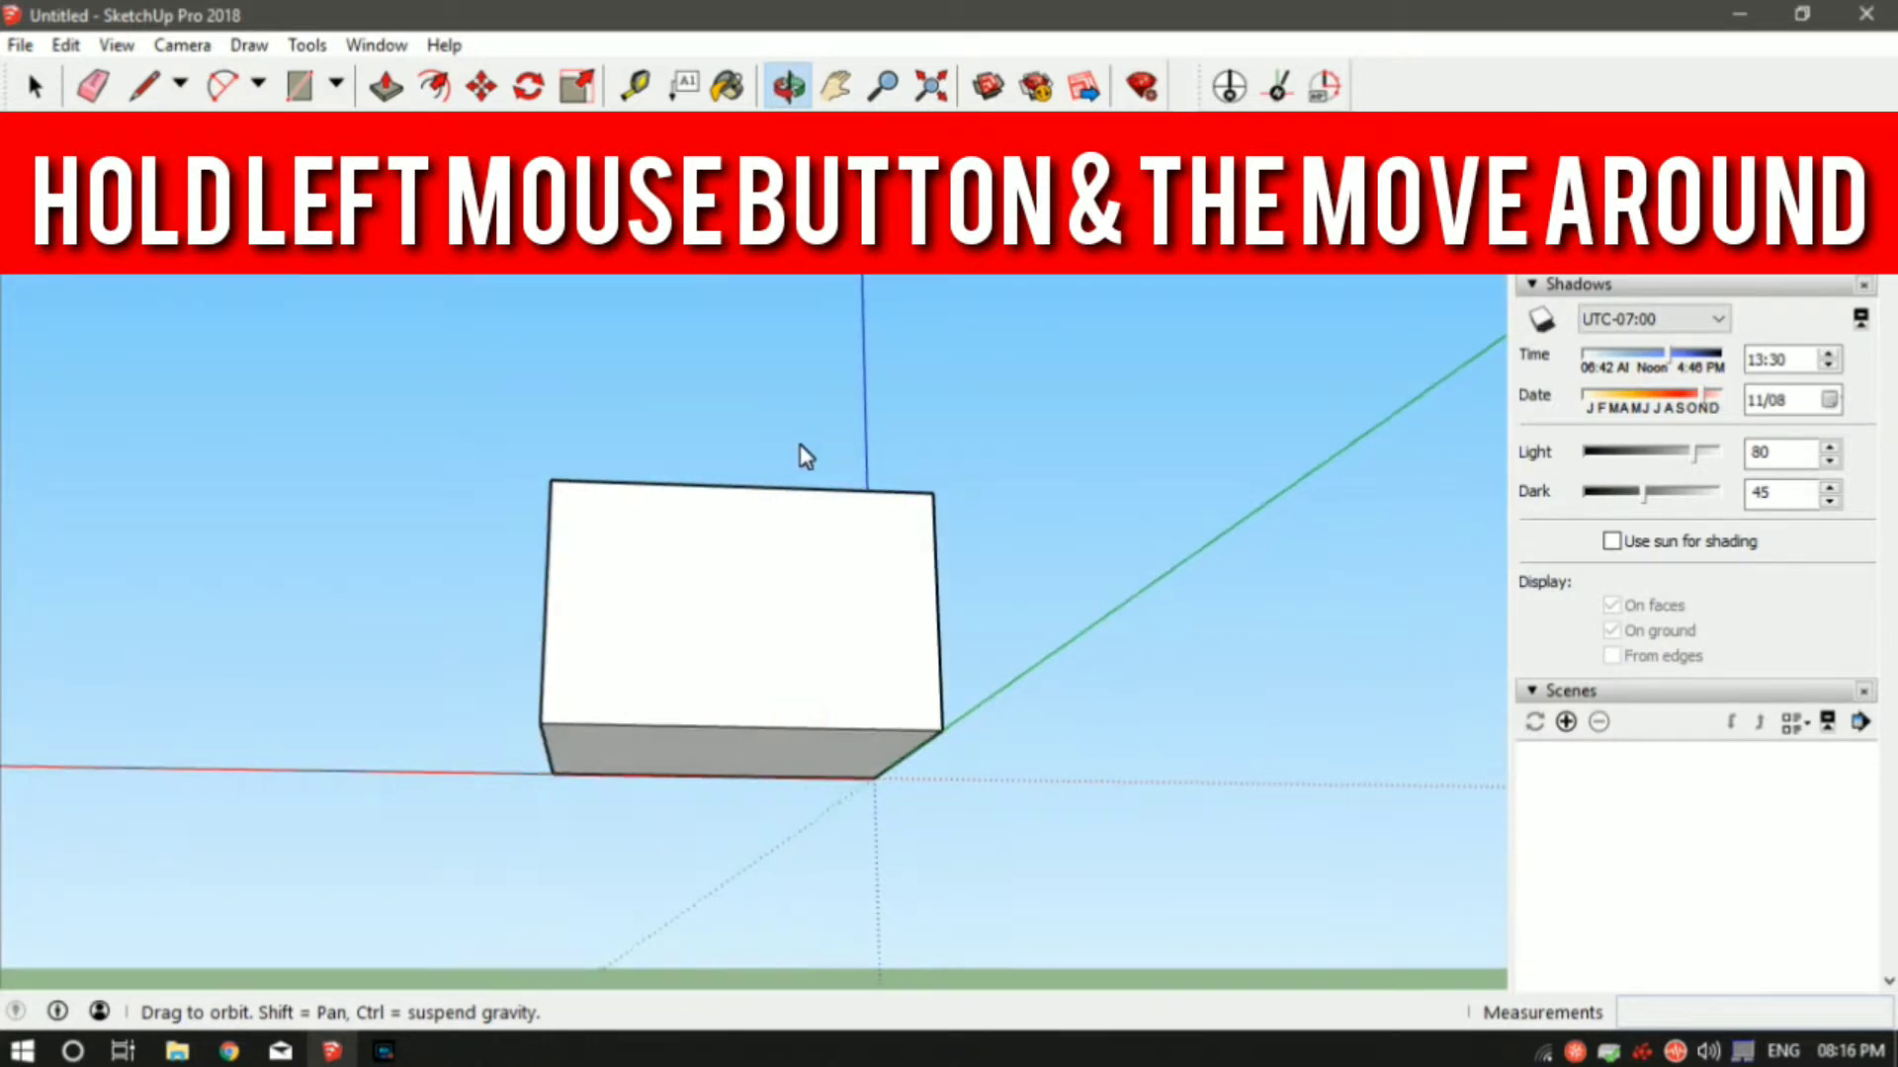
pyautogui.moveTo(806, 457); pyautogui.dragTo(787, 630)
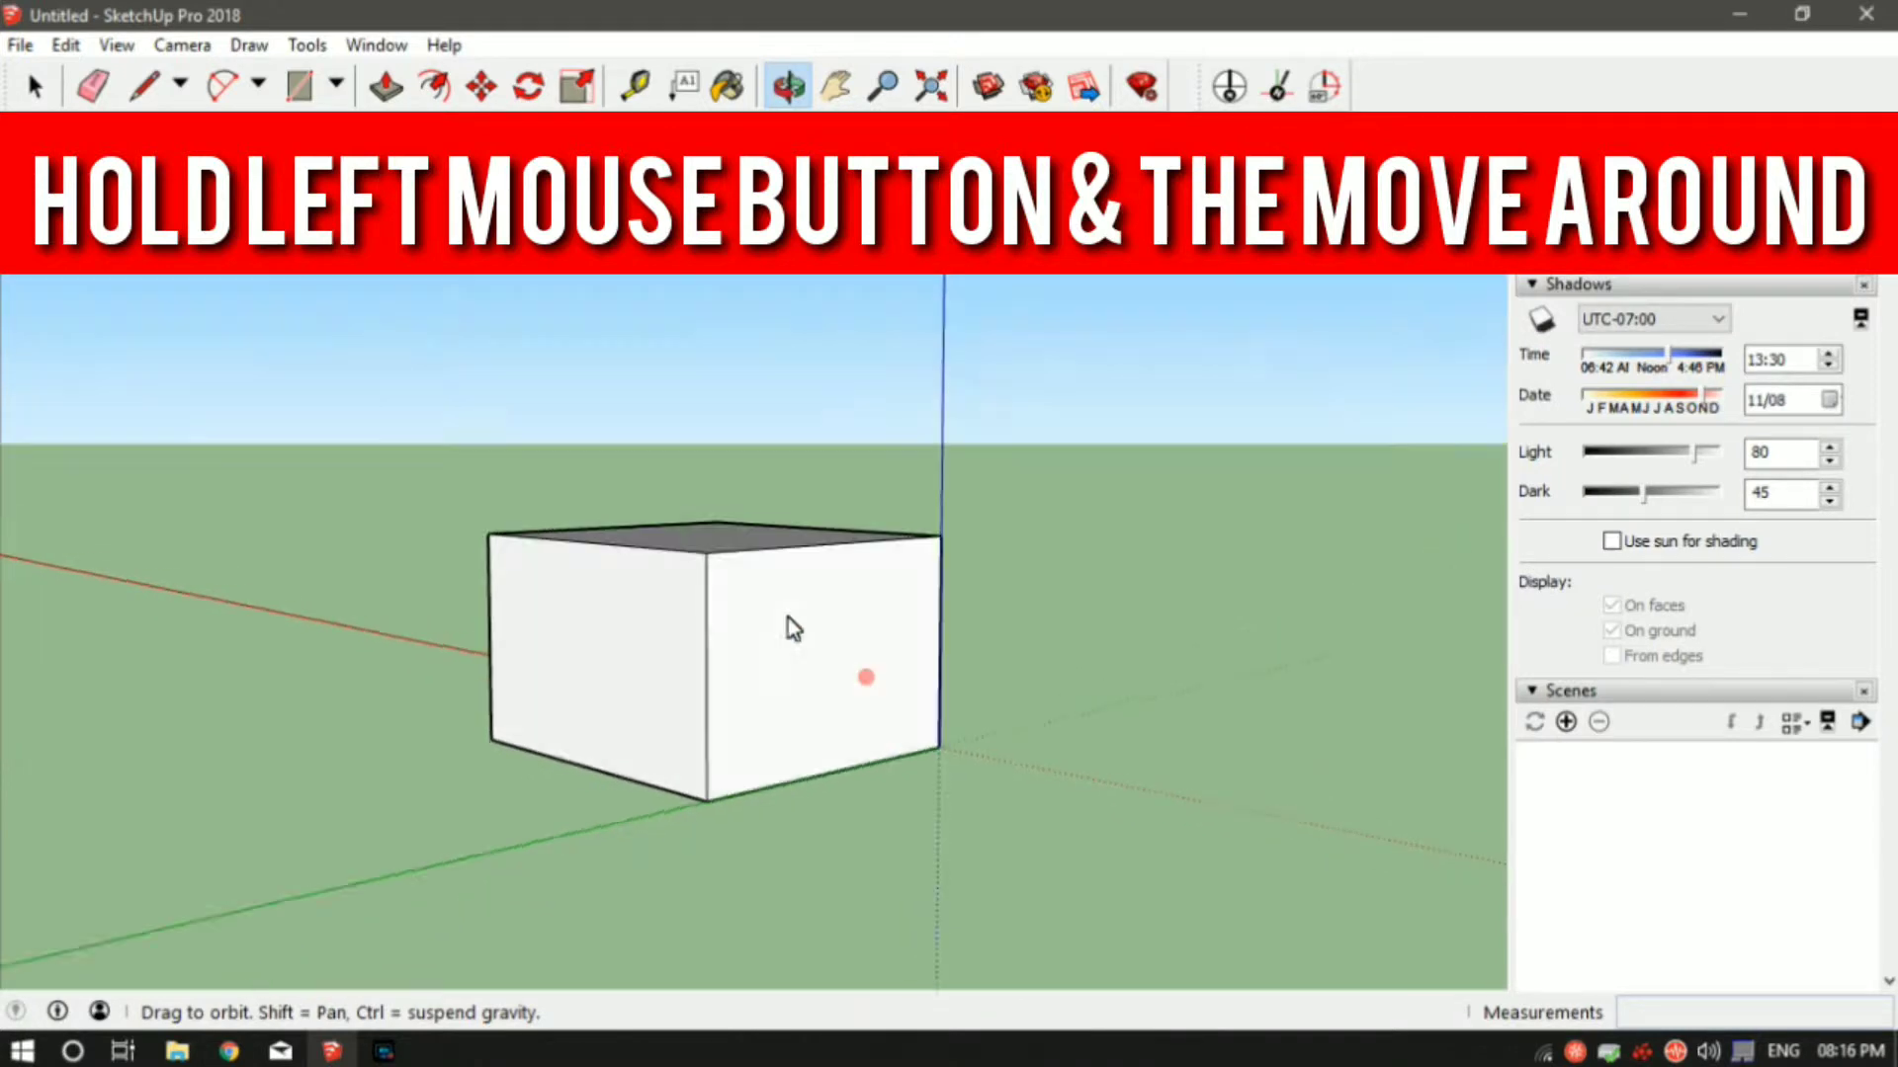
pyautogui.moveTo(787, 627); pyautogui.dragTo(841, 663)
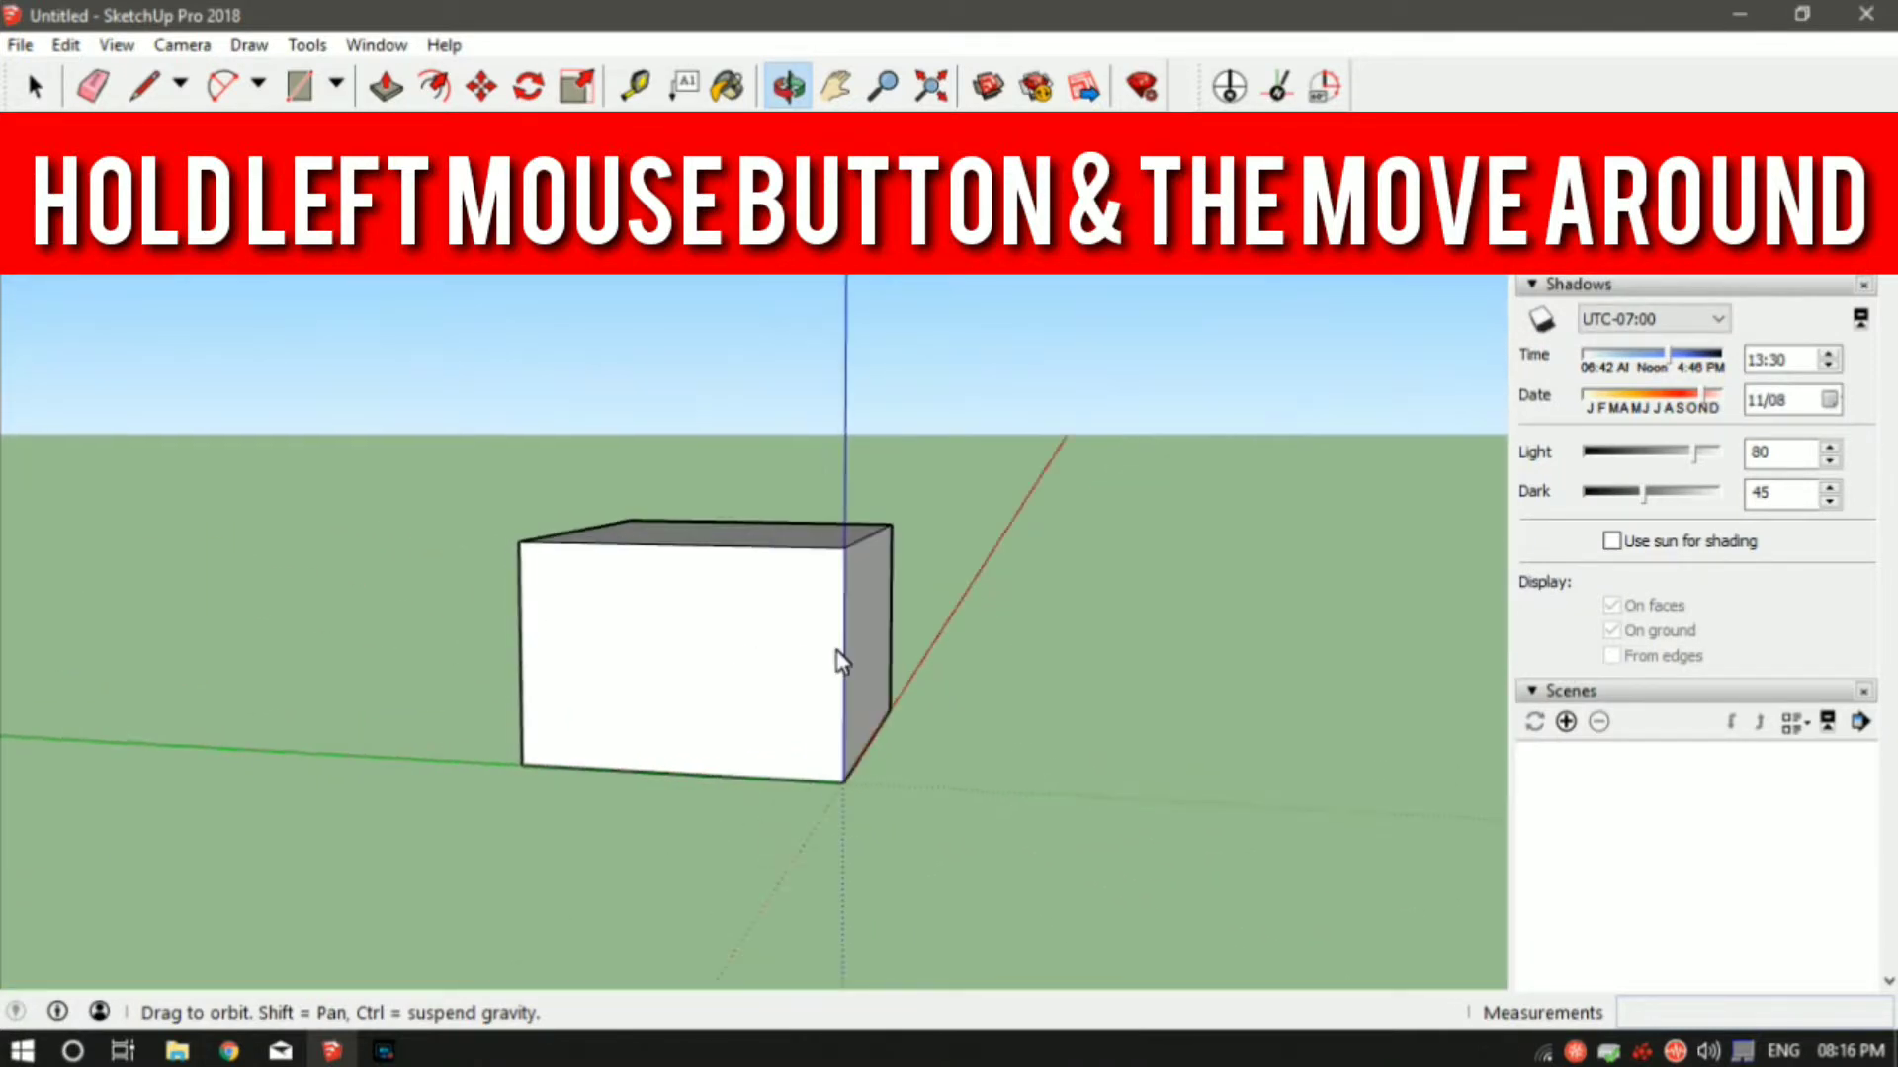
pyautogui.moveTo(841, 661); pyautogui.dragTo(617, 636)
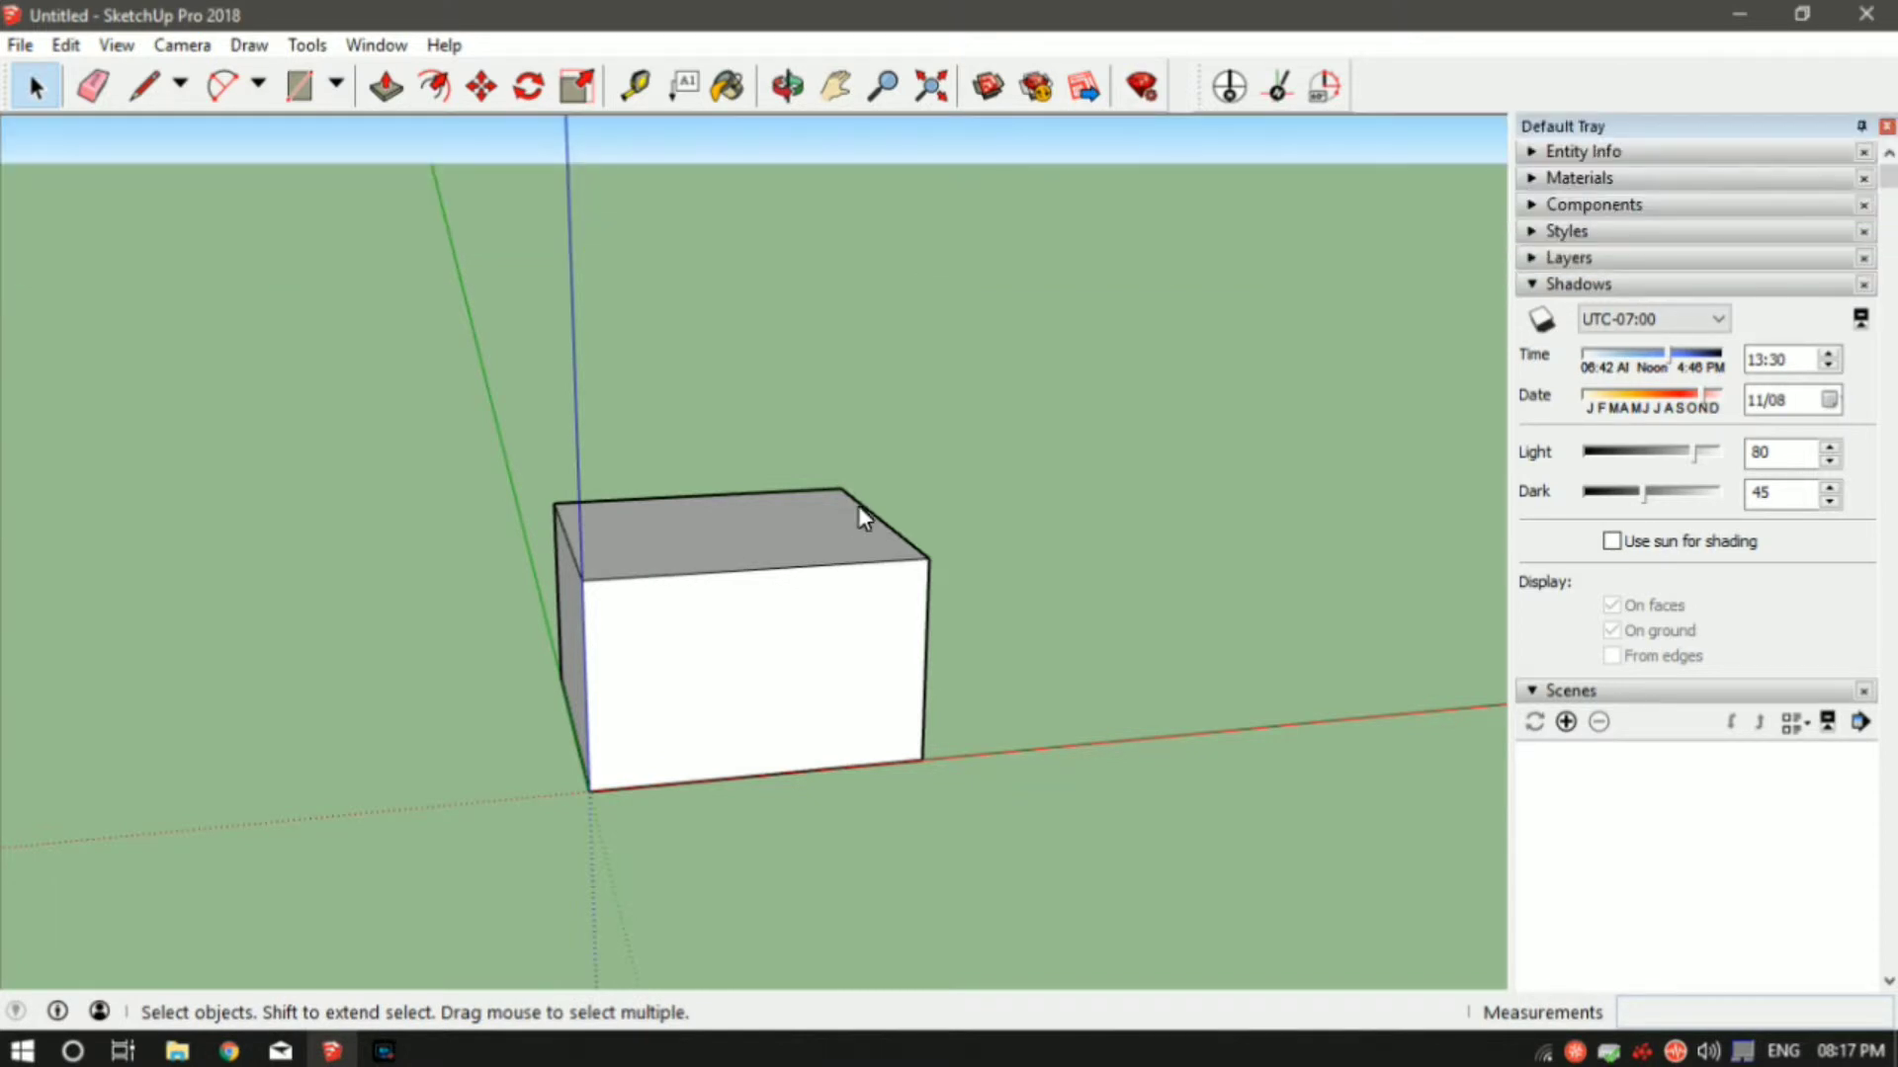
pyautogui.click(786, 86)
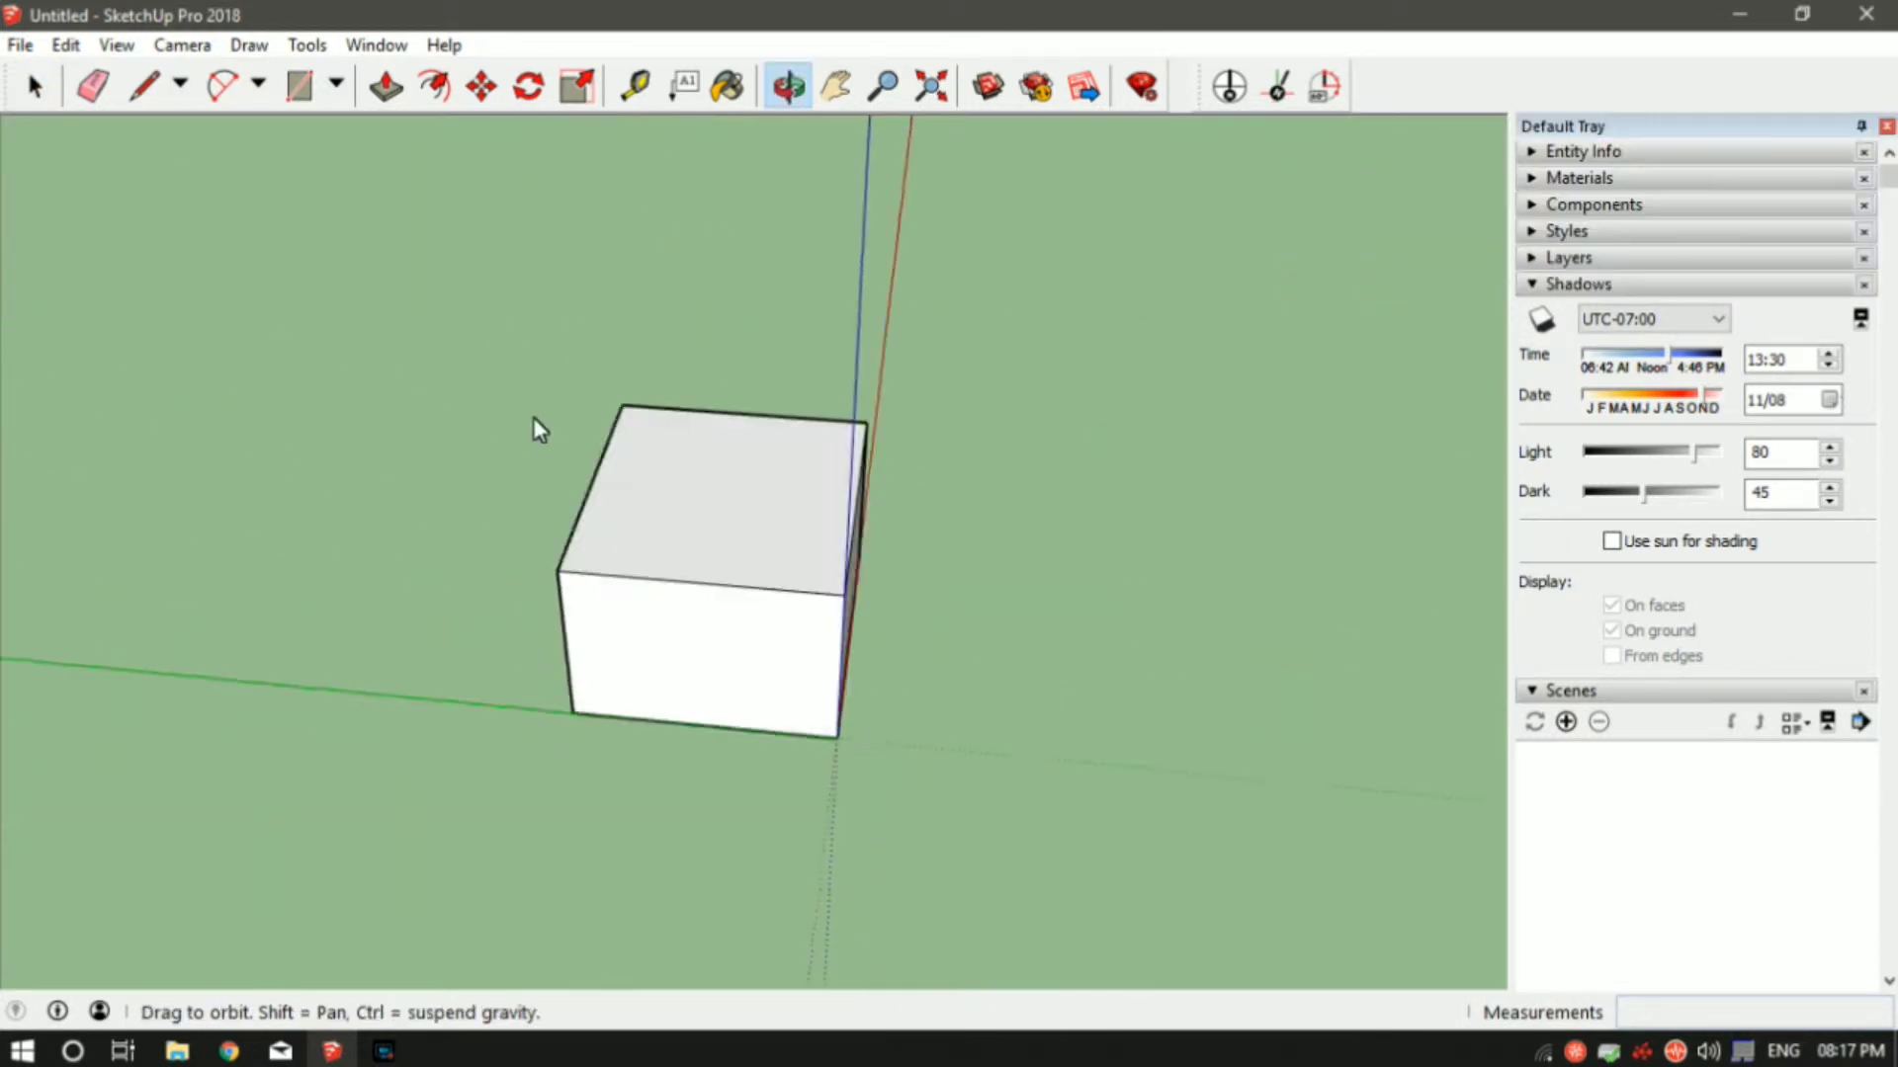
pyautogui.moveTo(538, 430); pyautogui.dragTo(496, 578)
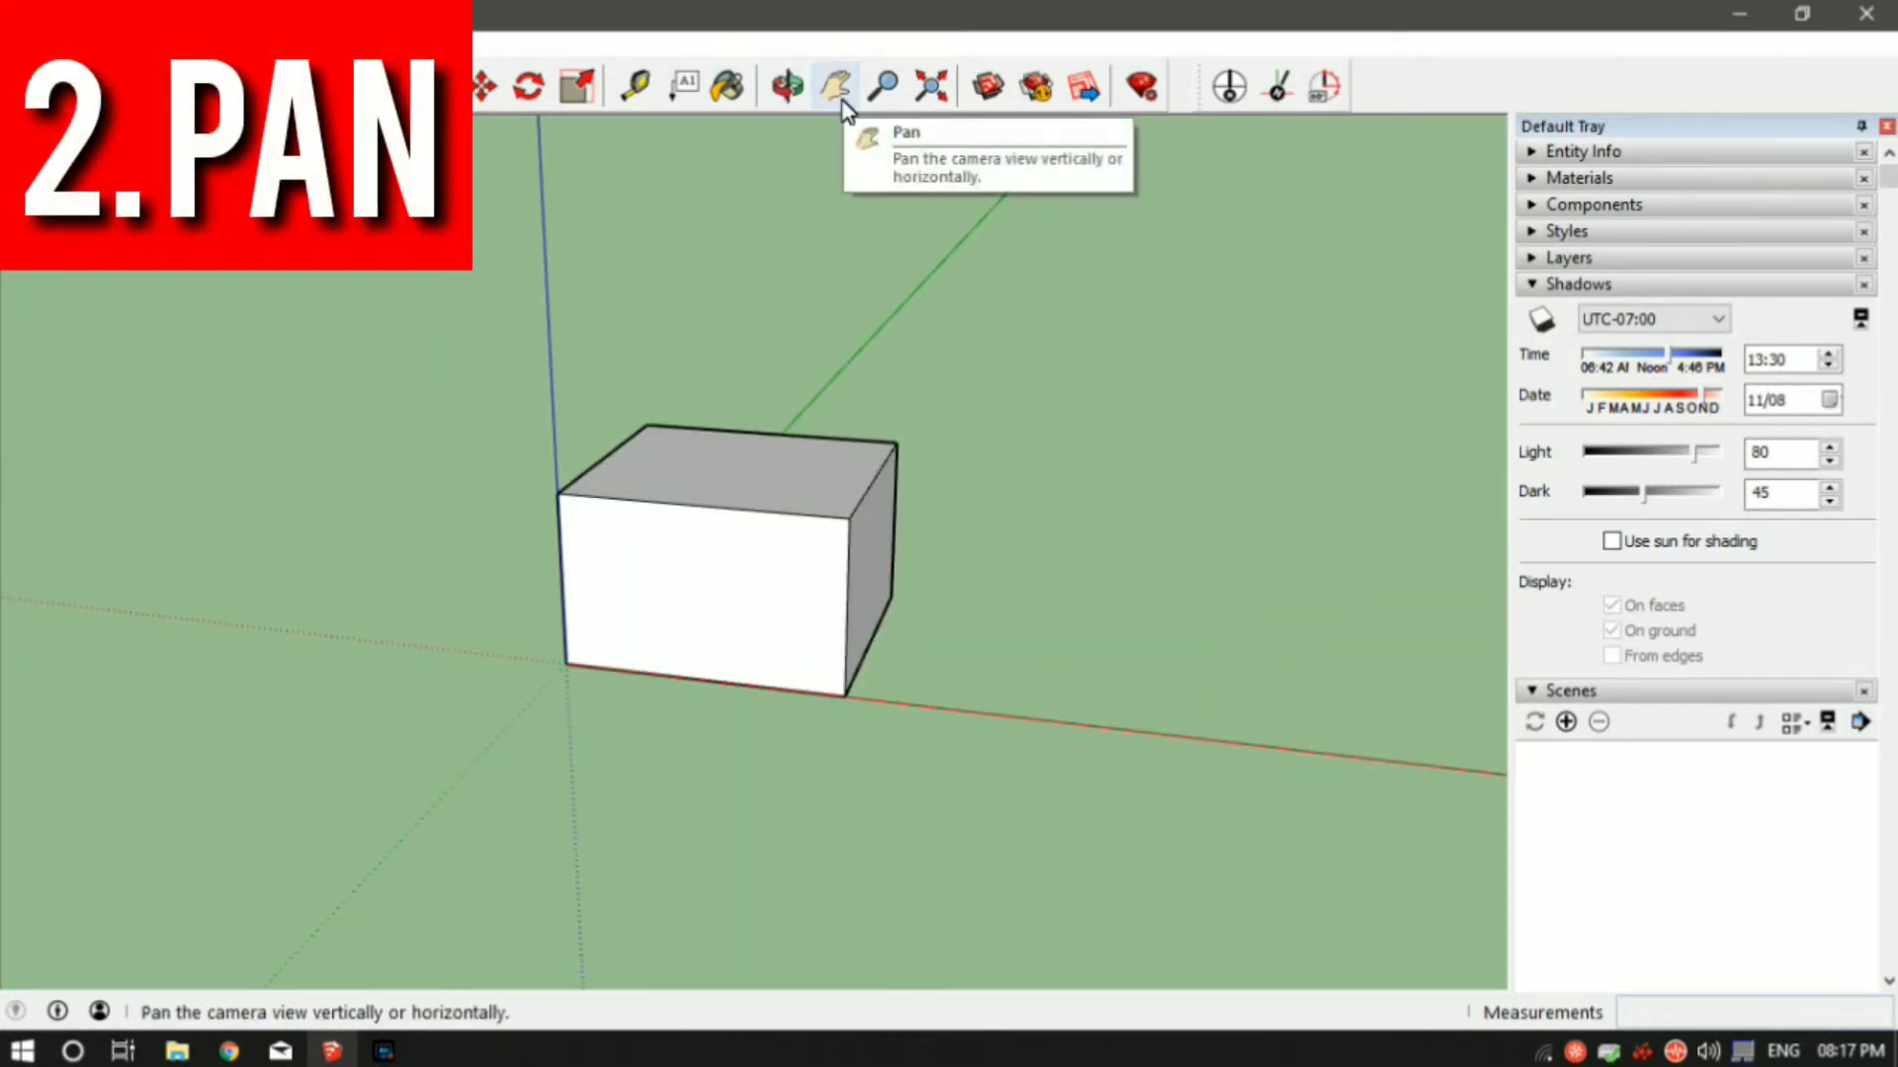
# Step: Pan the box right, then lower right, back near the center
pyautogui.click(832, 85)
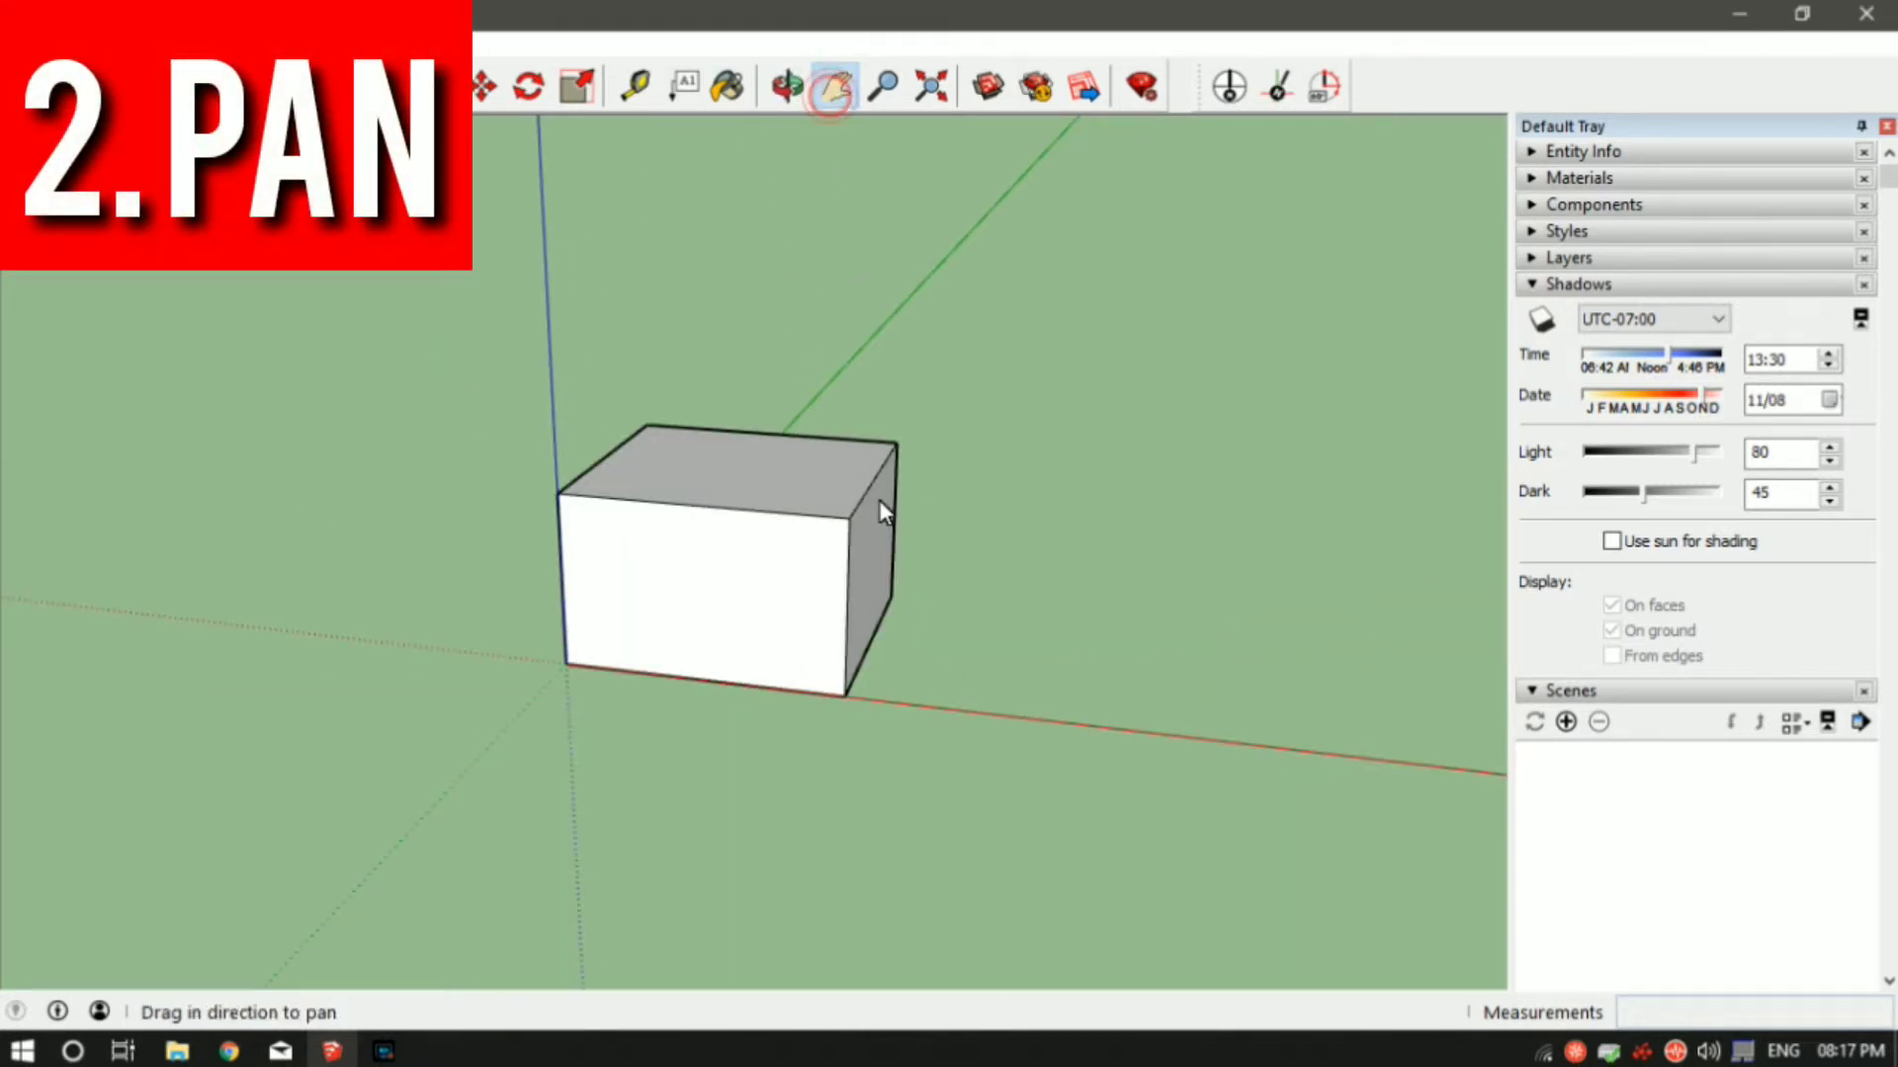
pyautogui.moveTo(881, 512); pyautogui.dragTo(901, 351)
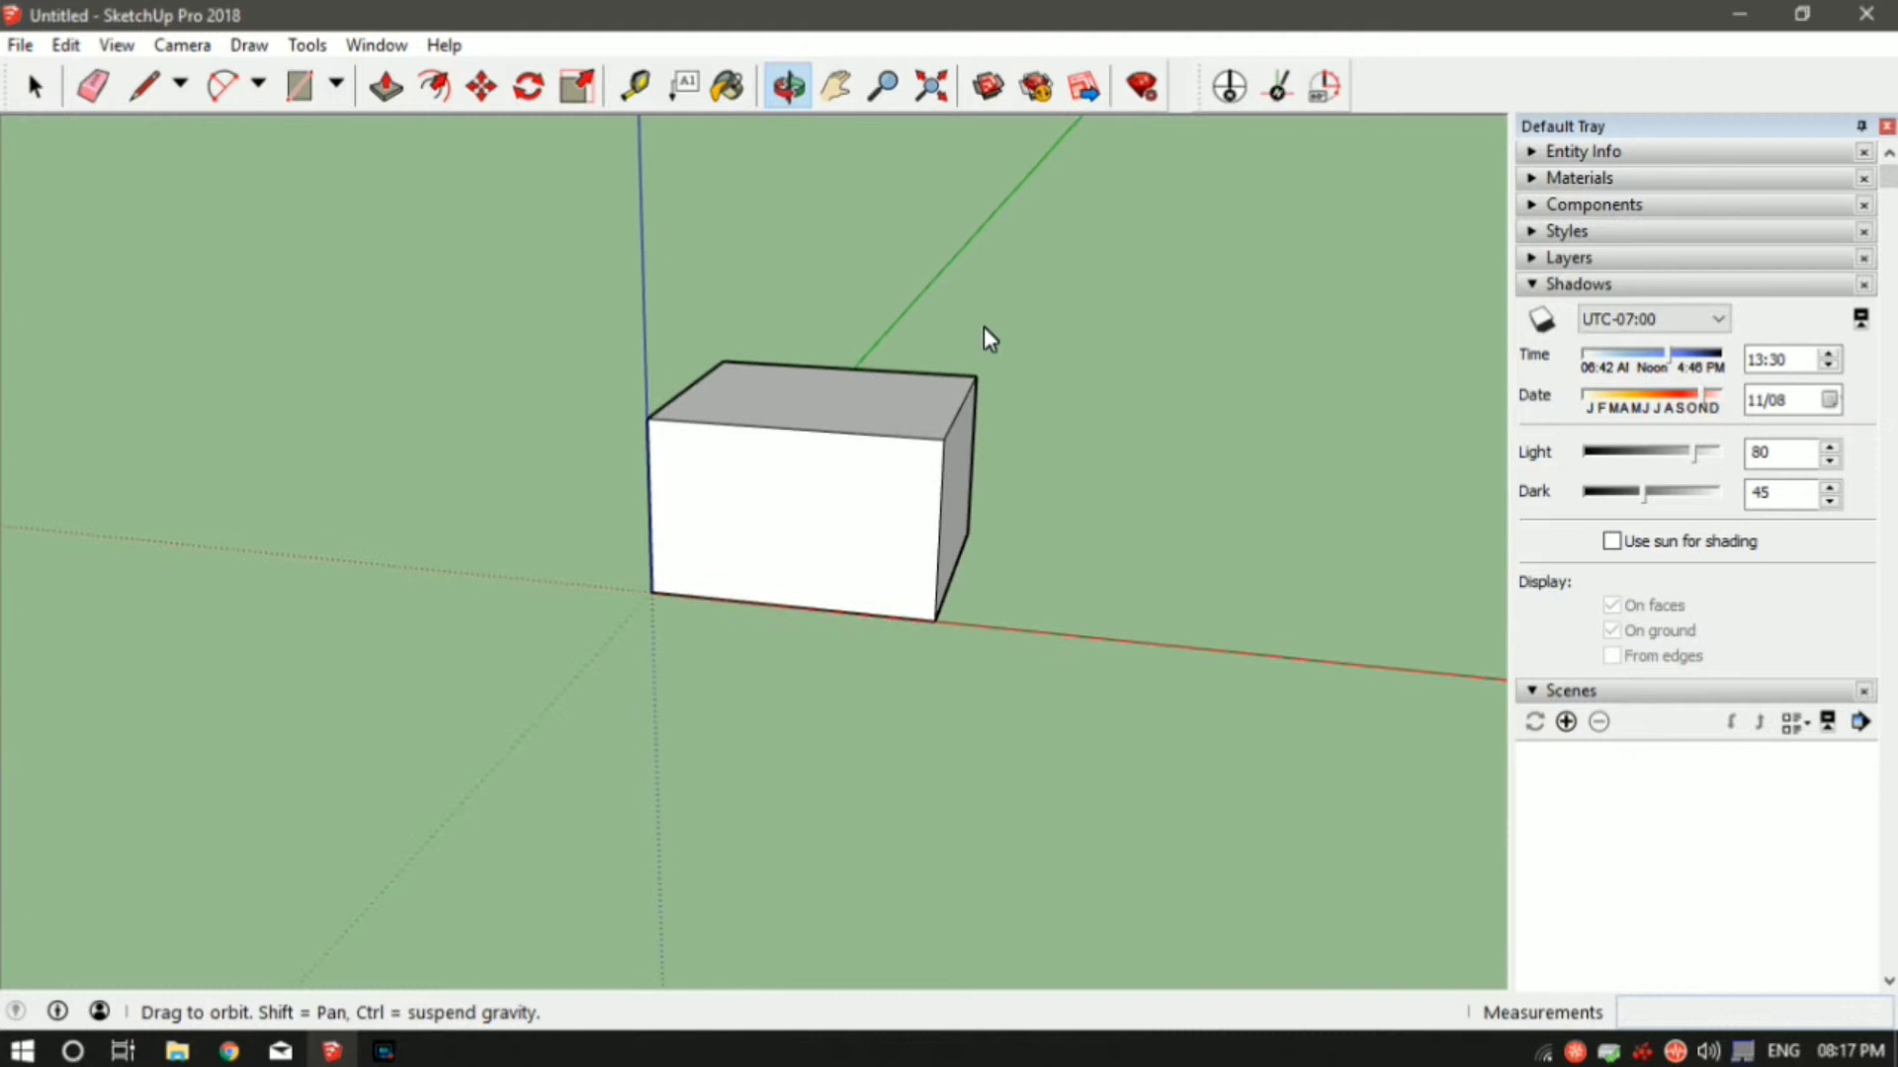
pyautogui.moveTo(986, 339); pyautogui.dragTo(880, 503)
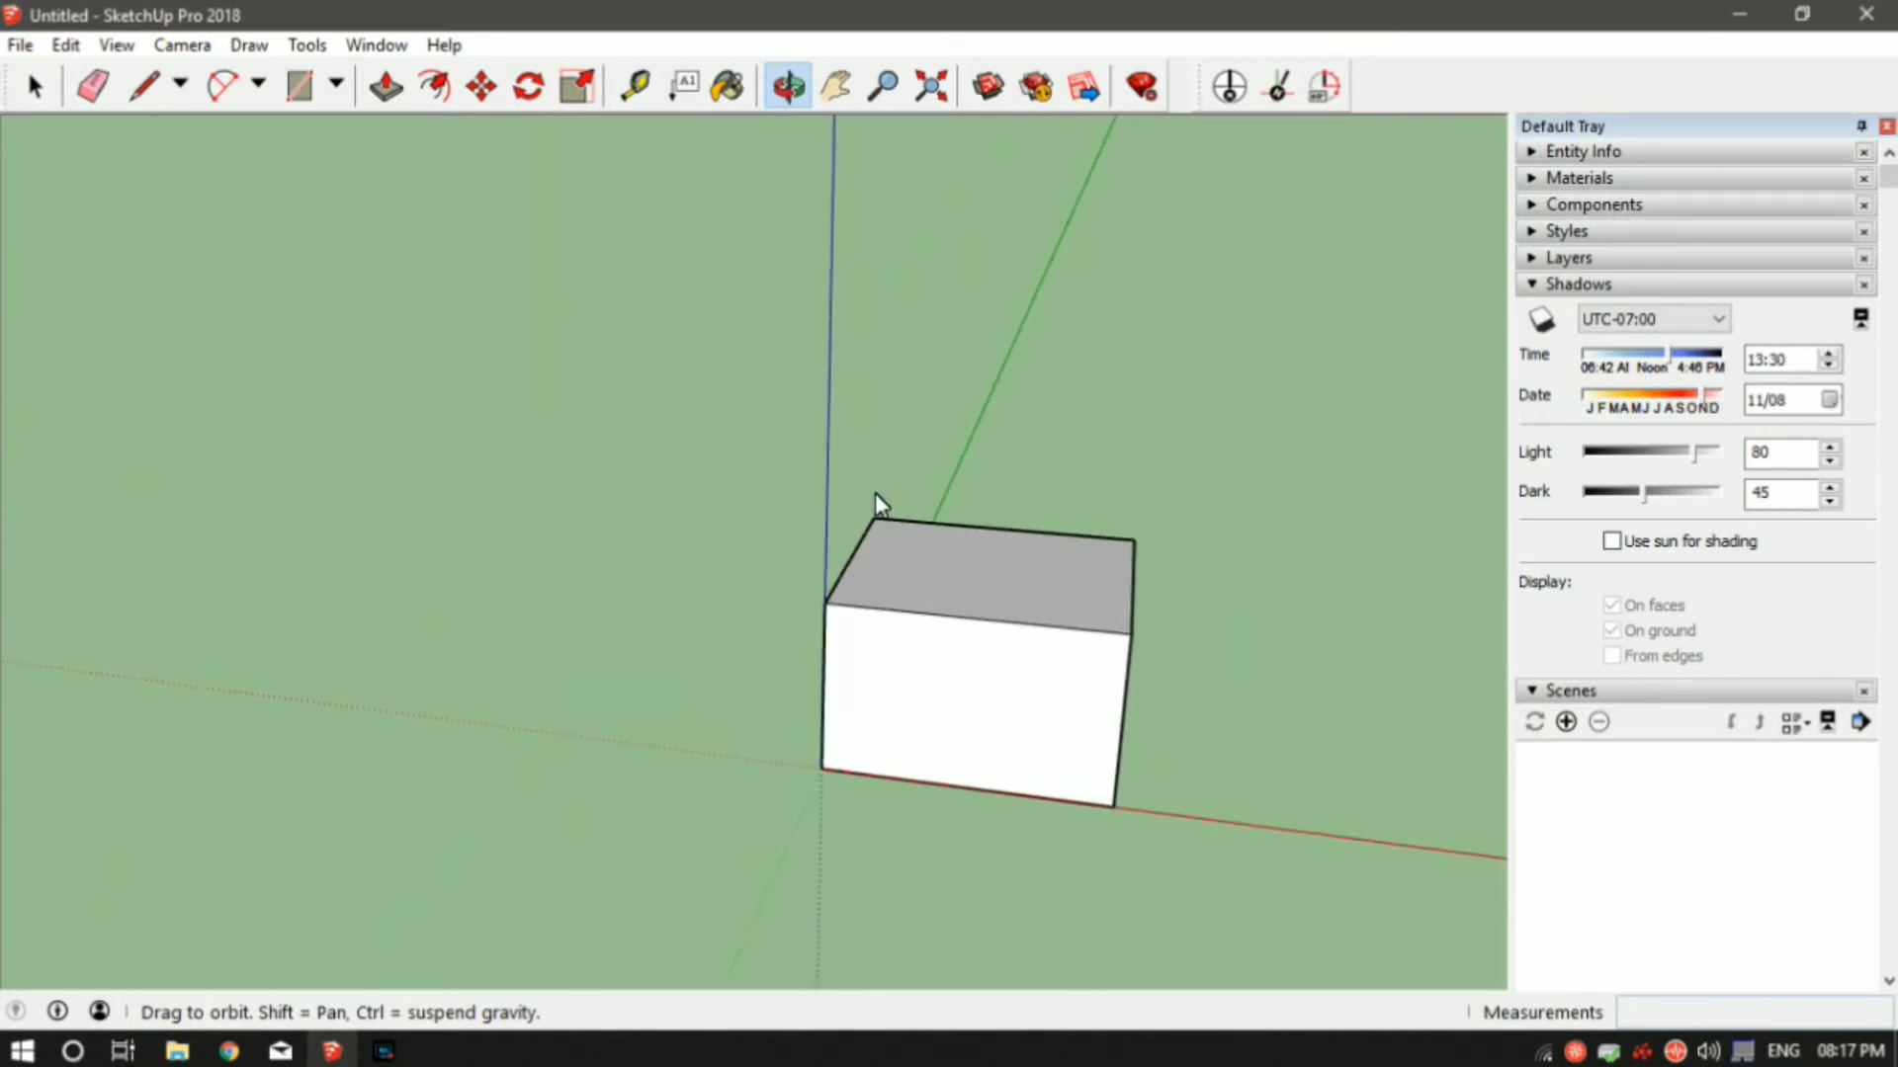
pyautogui.click(882, 86)
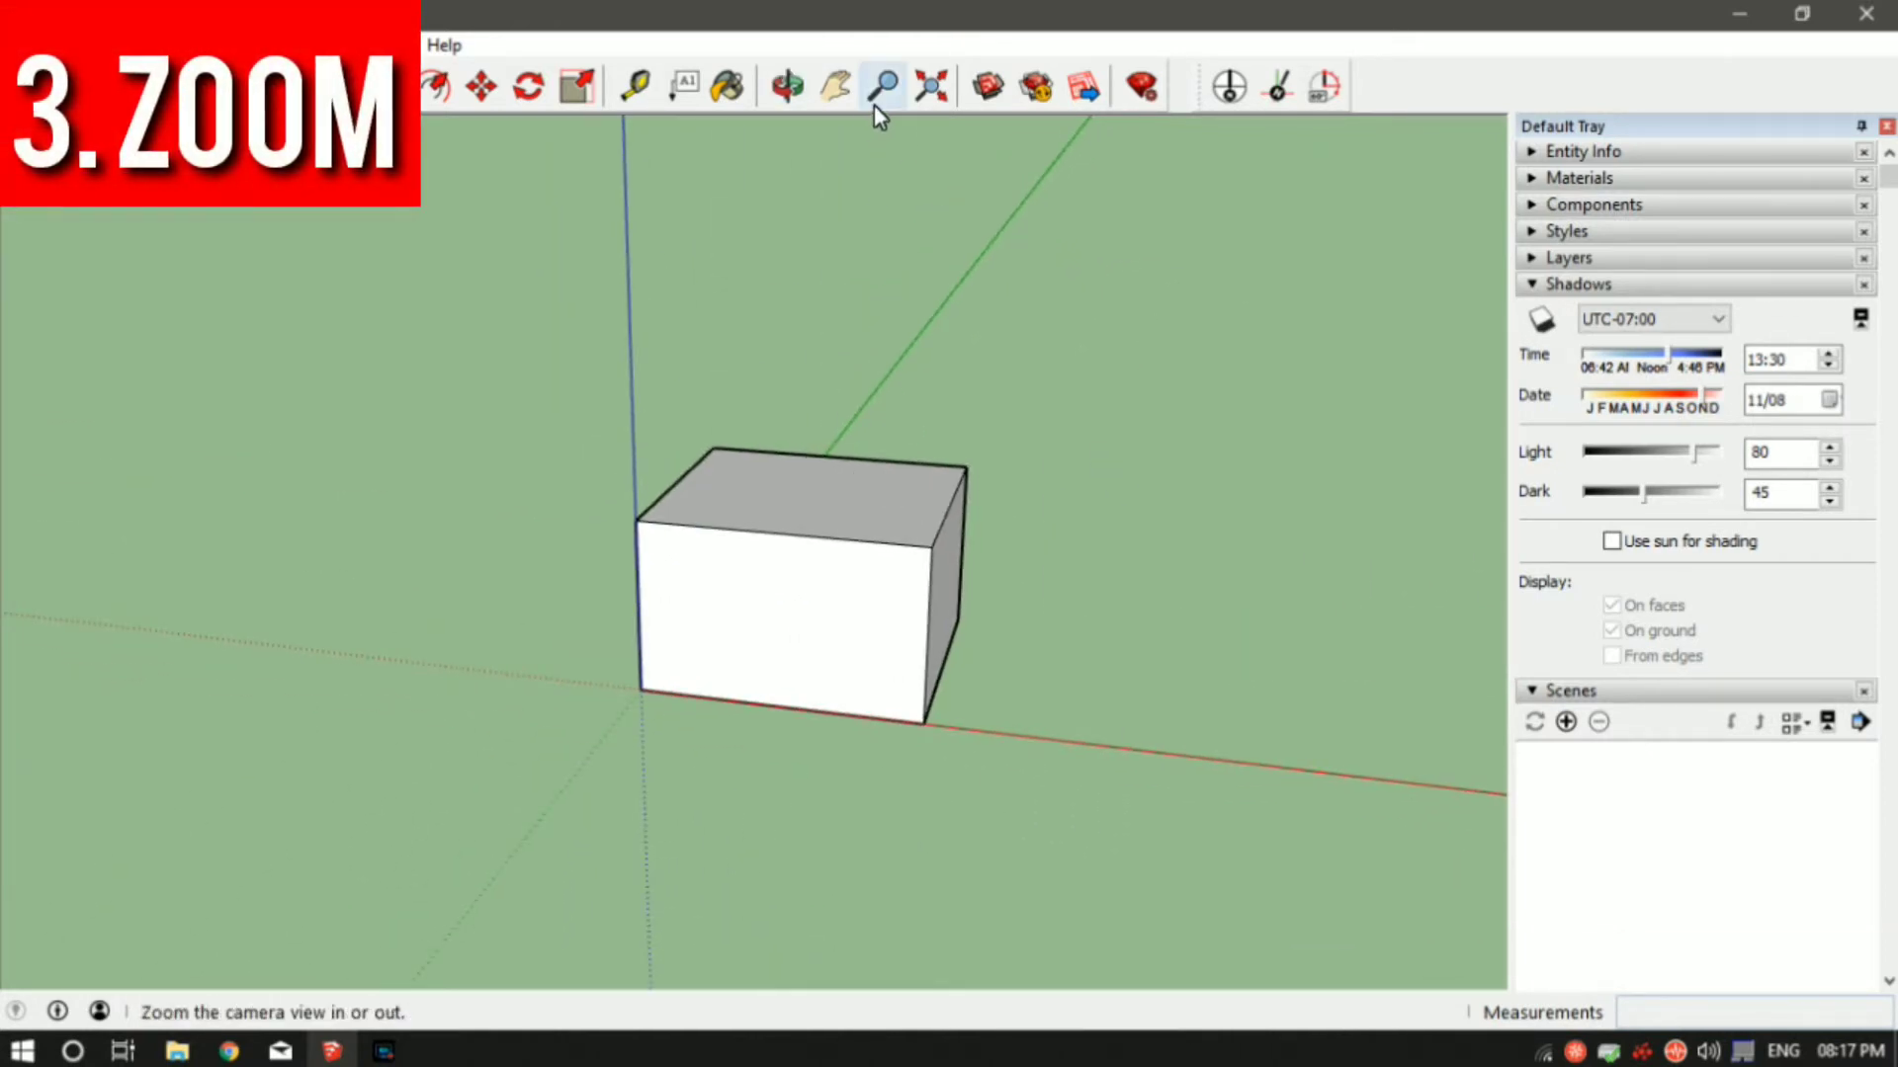
# Step: Zoom out until the box is a speck, then zoom back in to fill the view
pyautogui.click(881, 85)
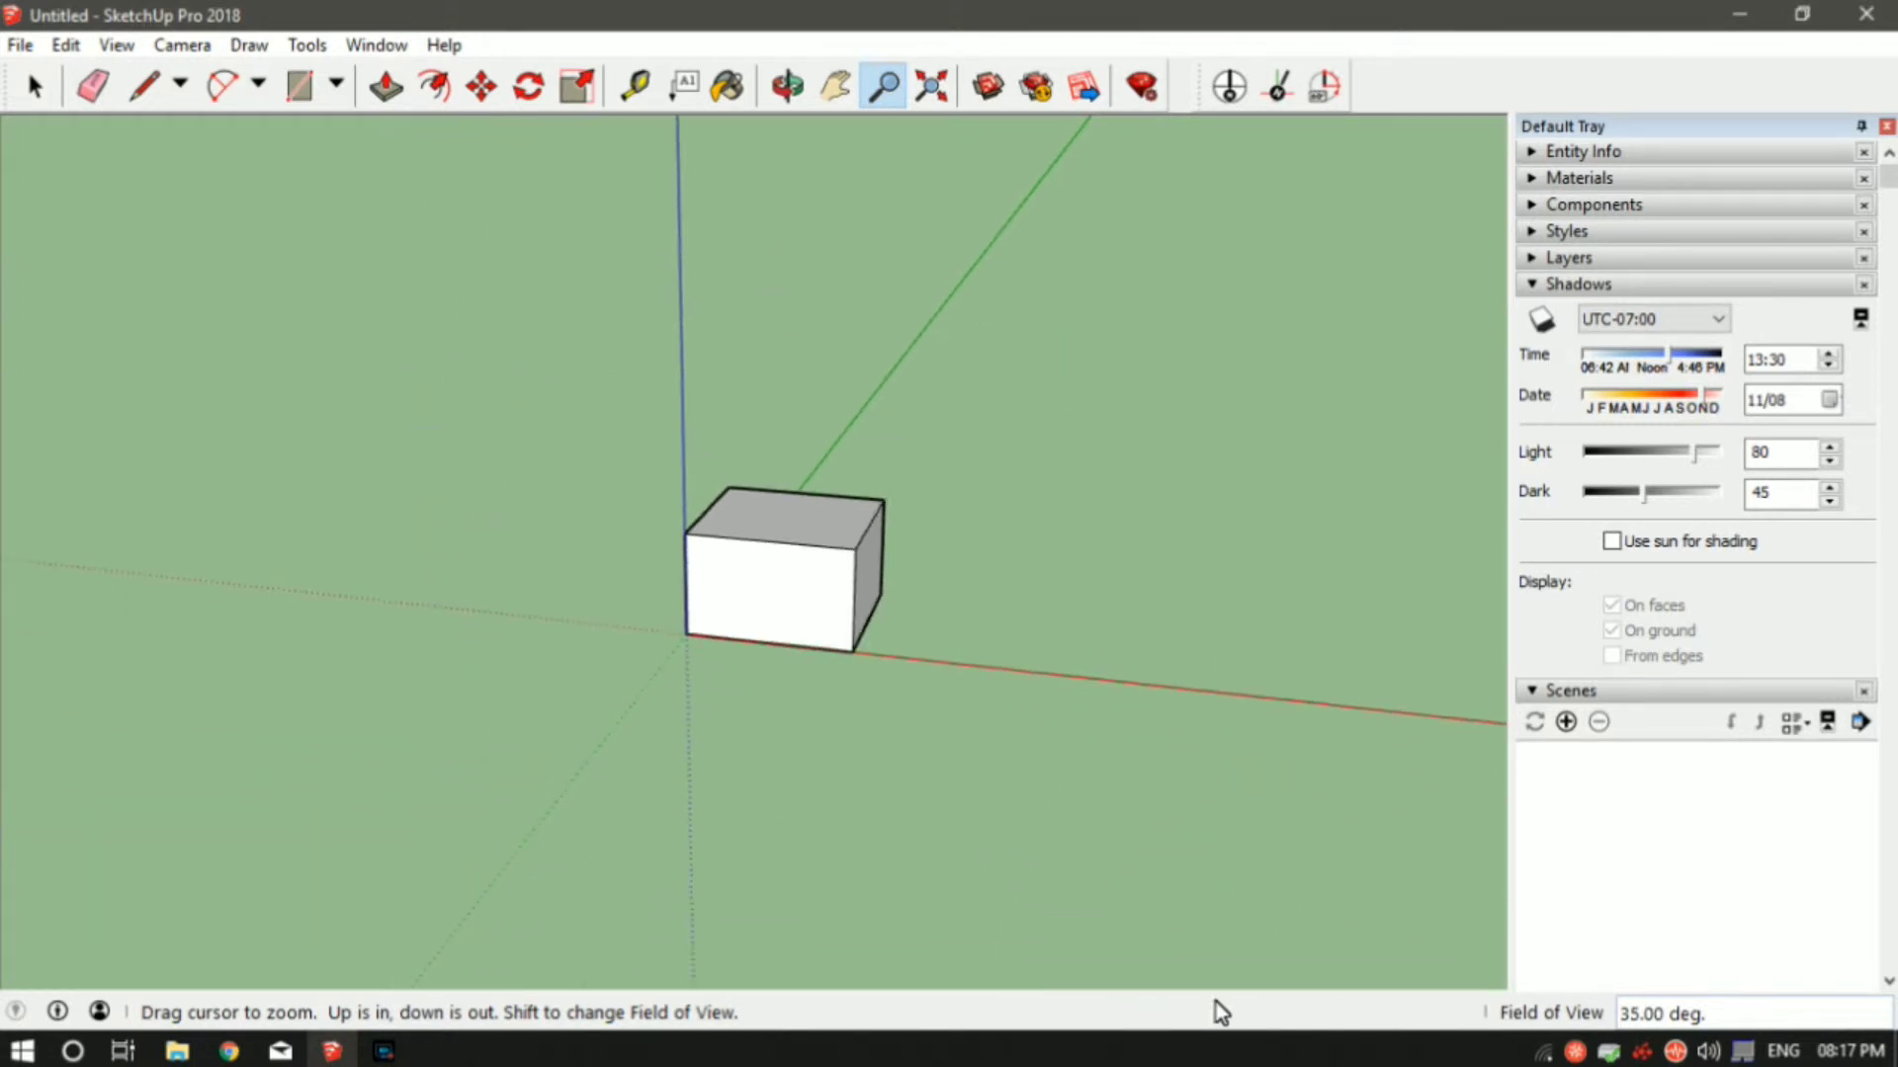
pyautogui.moveTo(1220, 1010); pyautogui.dragTo(1002, 913)
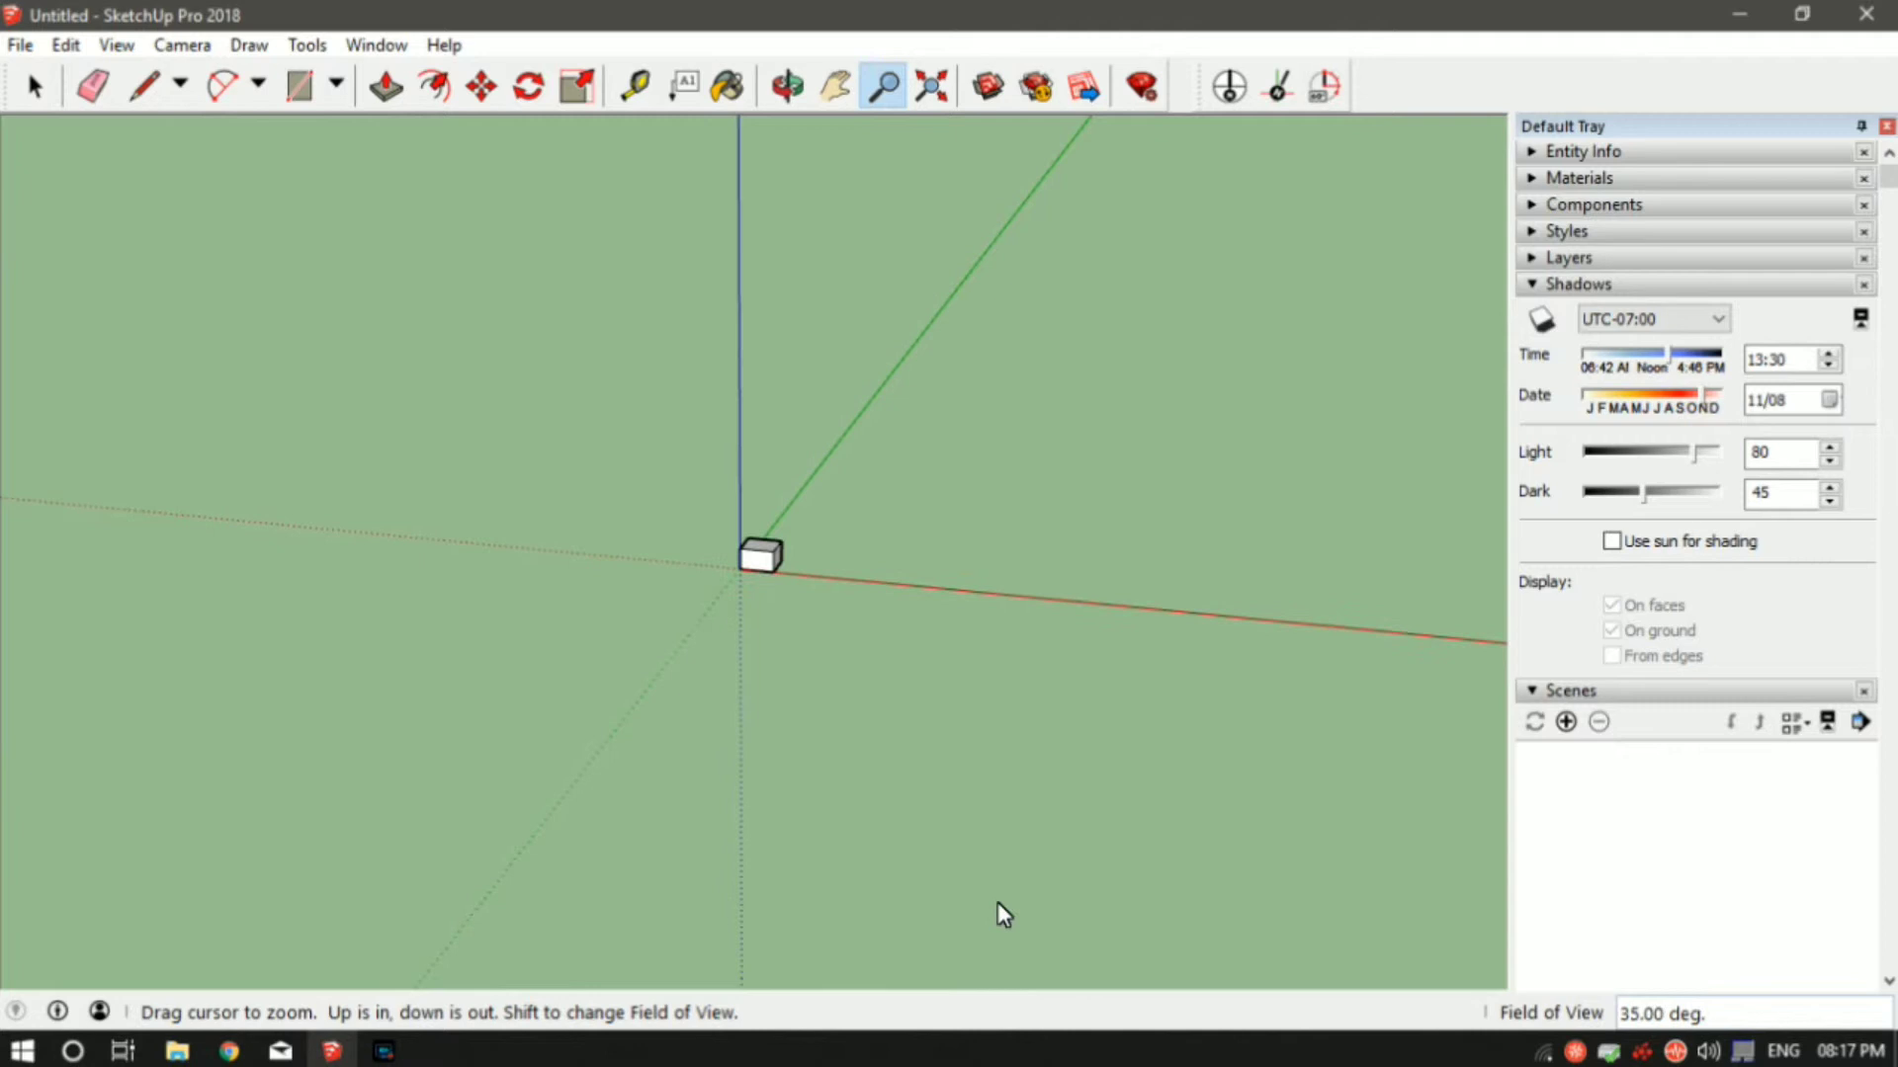
pyautogui.moveTo(1002, 913); pyautogui.dragTo(839, 487)
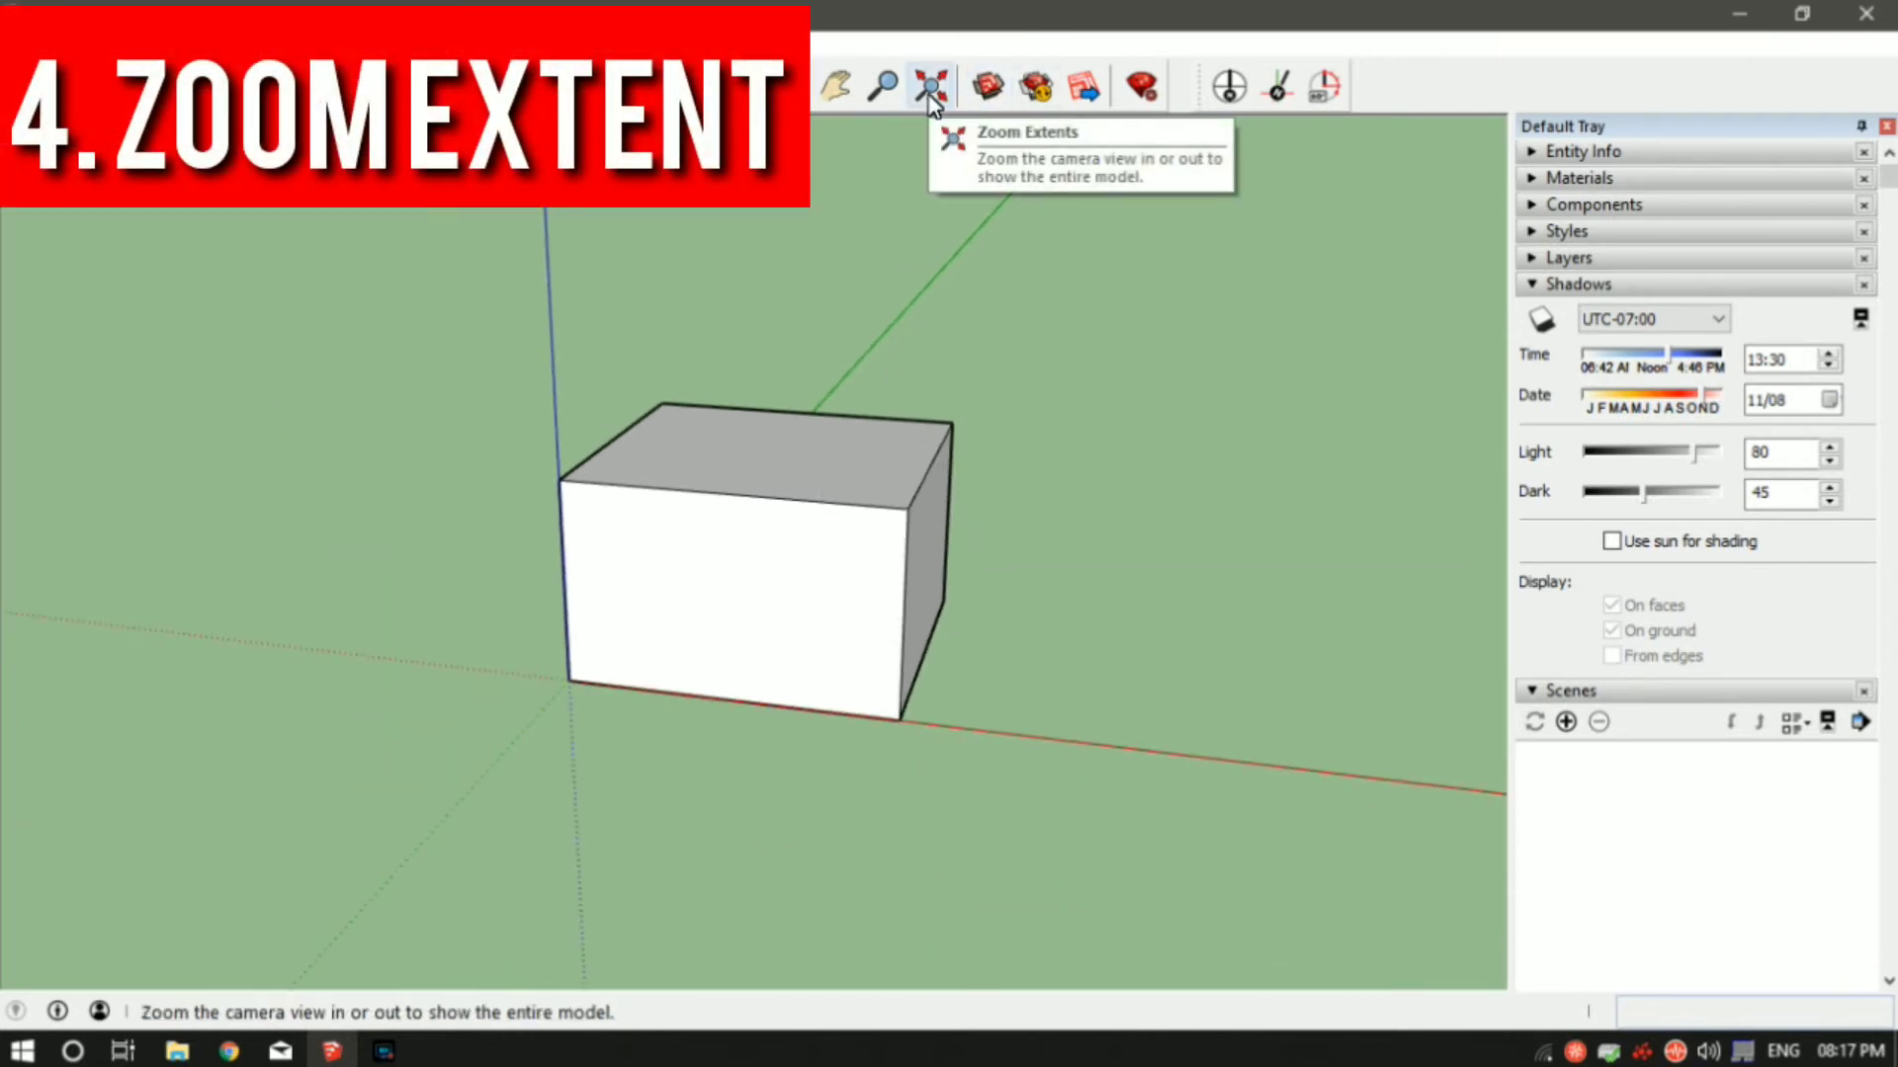
pyautogui.moveTo(883, 85)
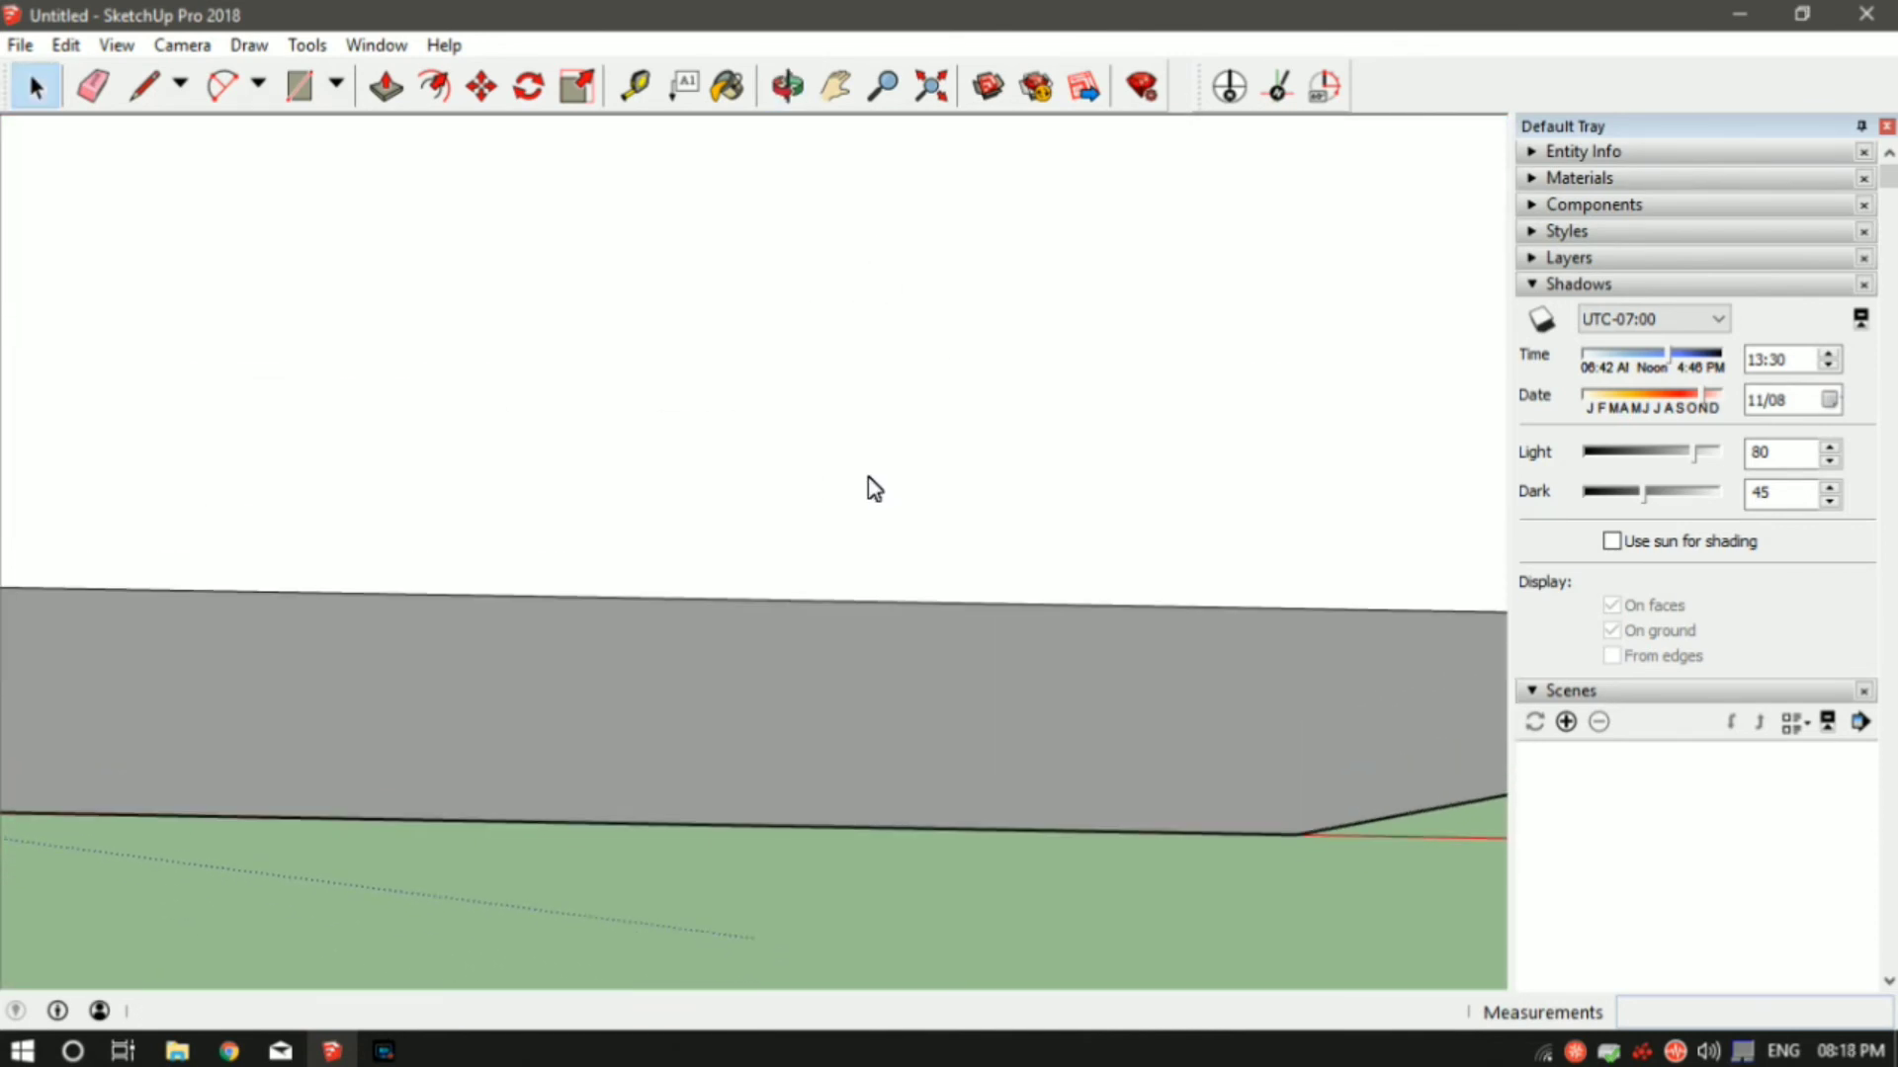
pyautogui.moveTo(929, 86)
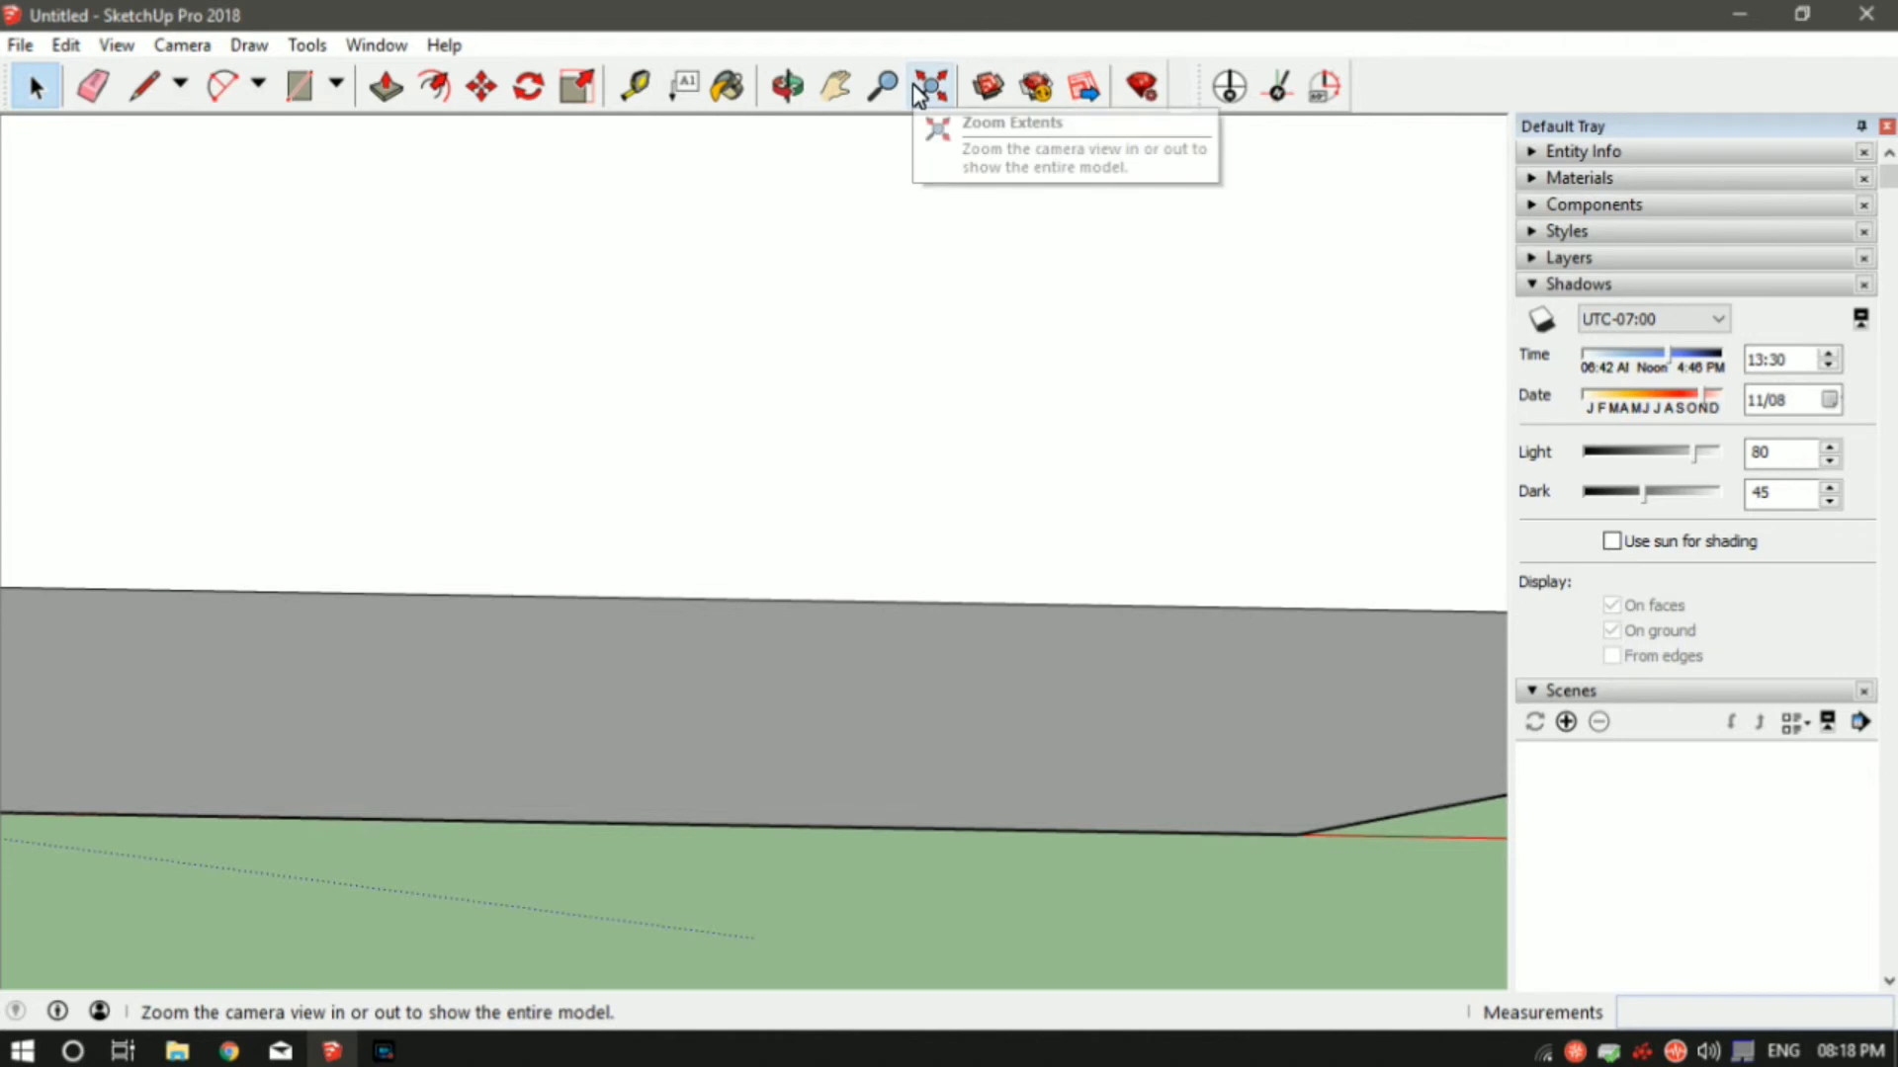
# Step: Use Zoom Extents to re-frame the cut-off box so it fits the screen
pyautogui.click(928, 85)
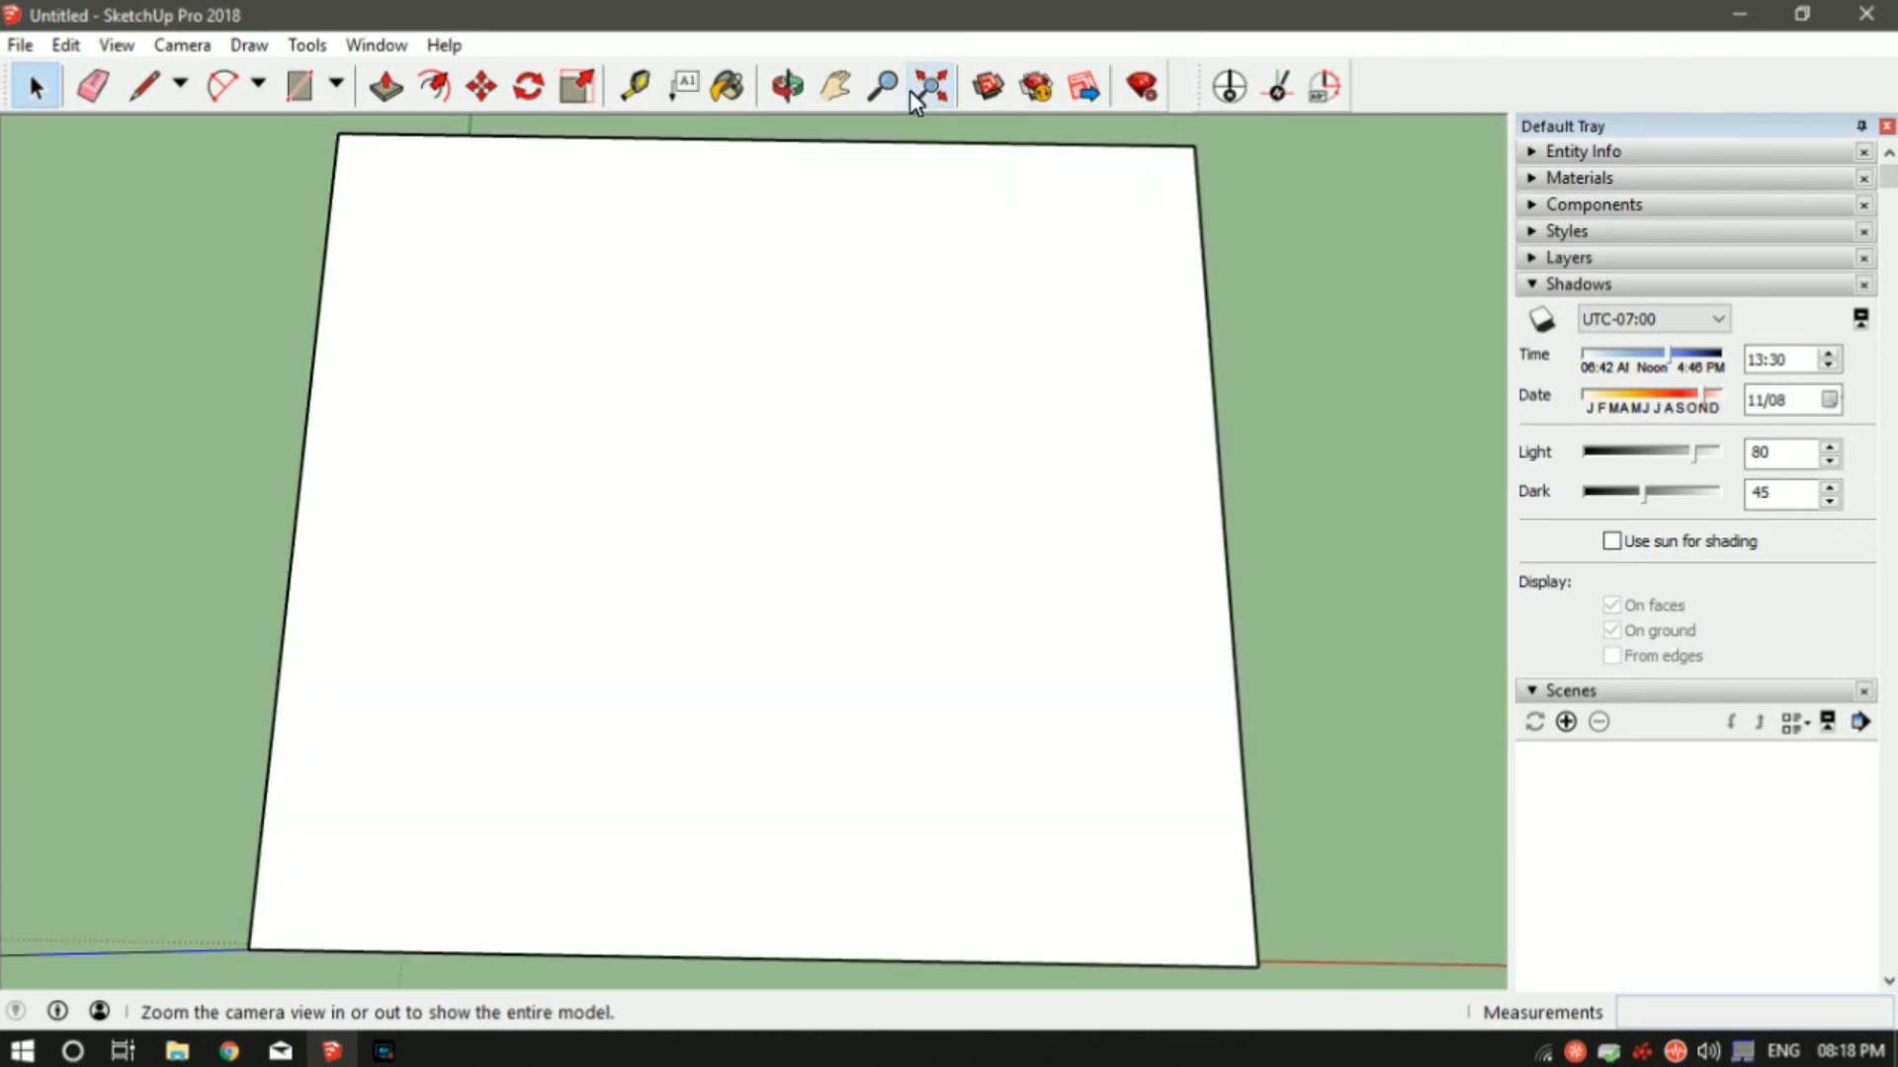